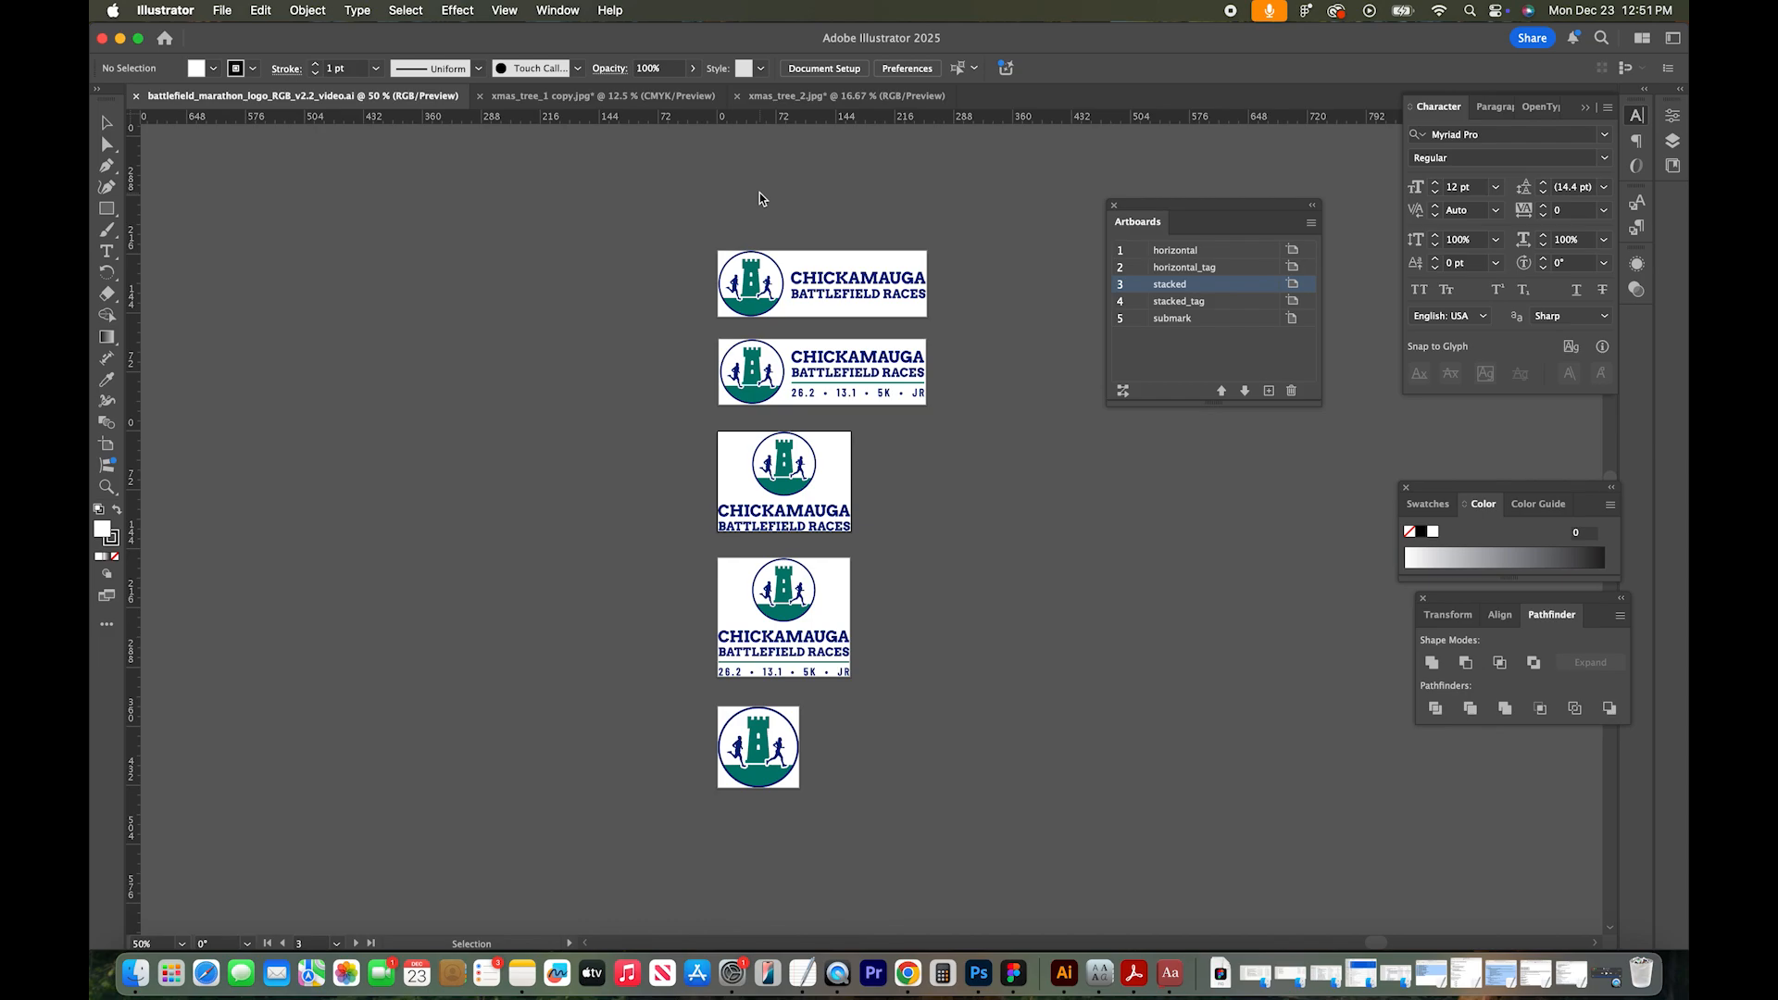
mouse_move(702, 186)
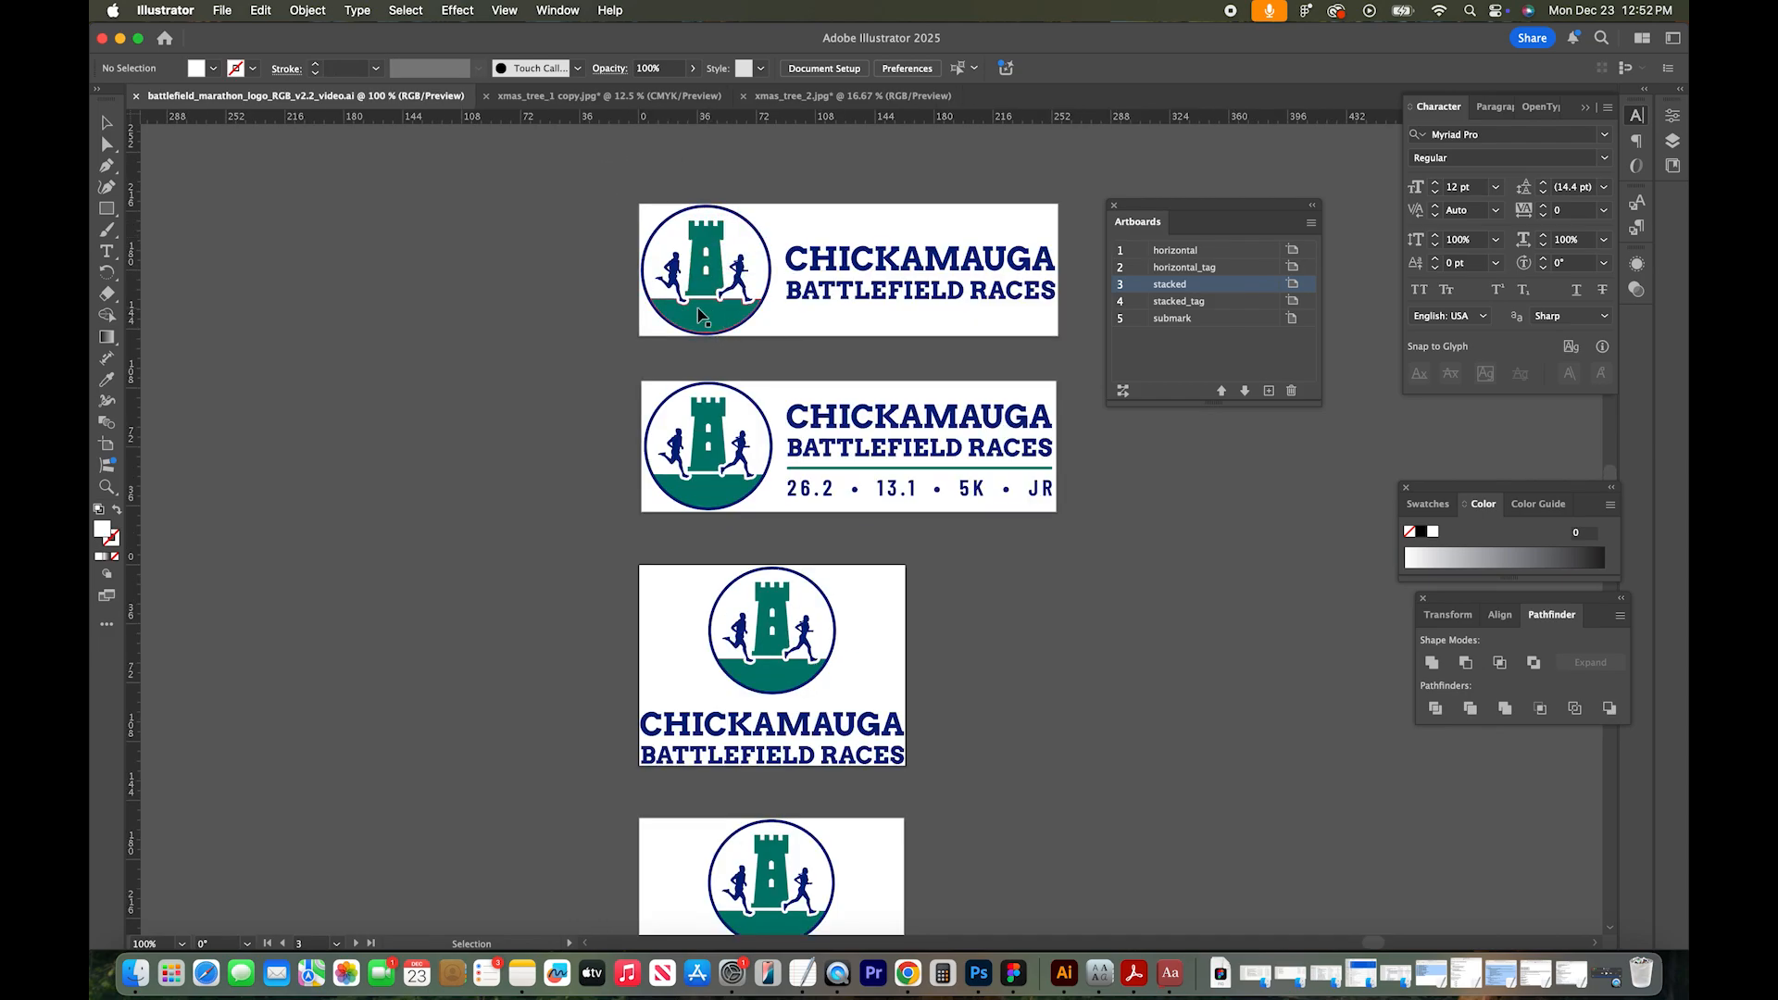
mouse_move(747, 411)
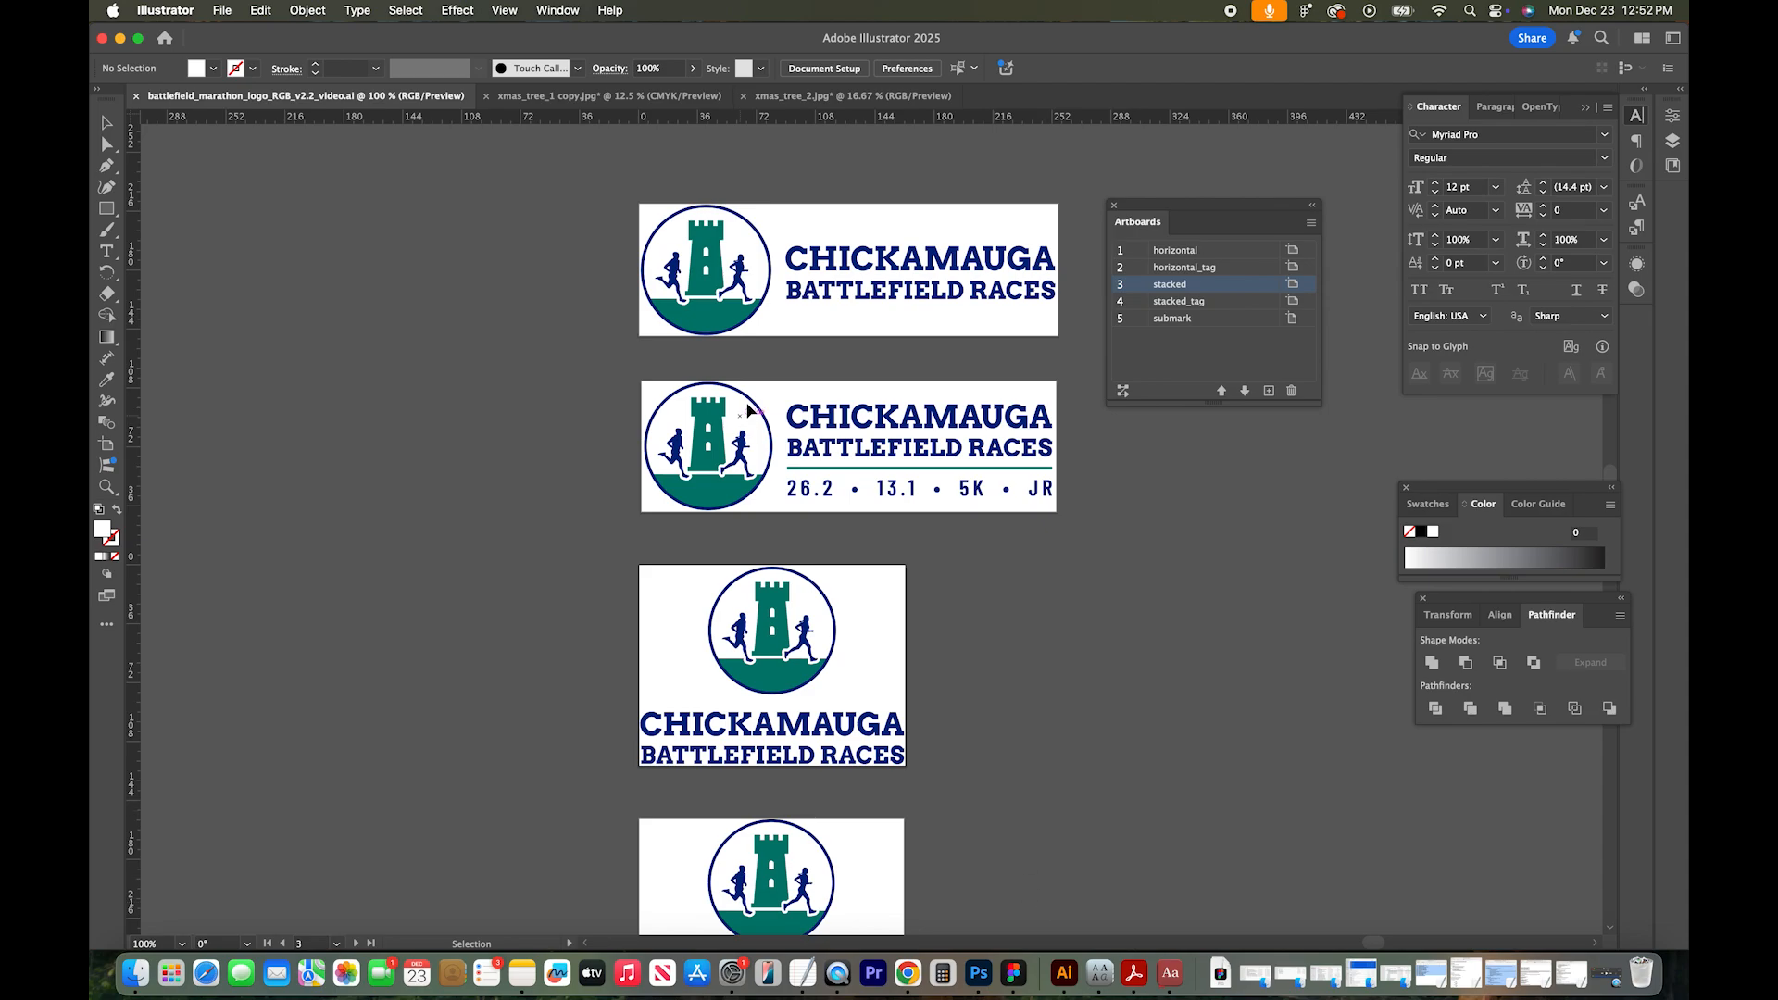
mouse_move(107, 147)
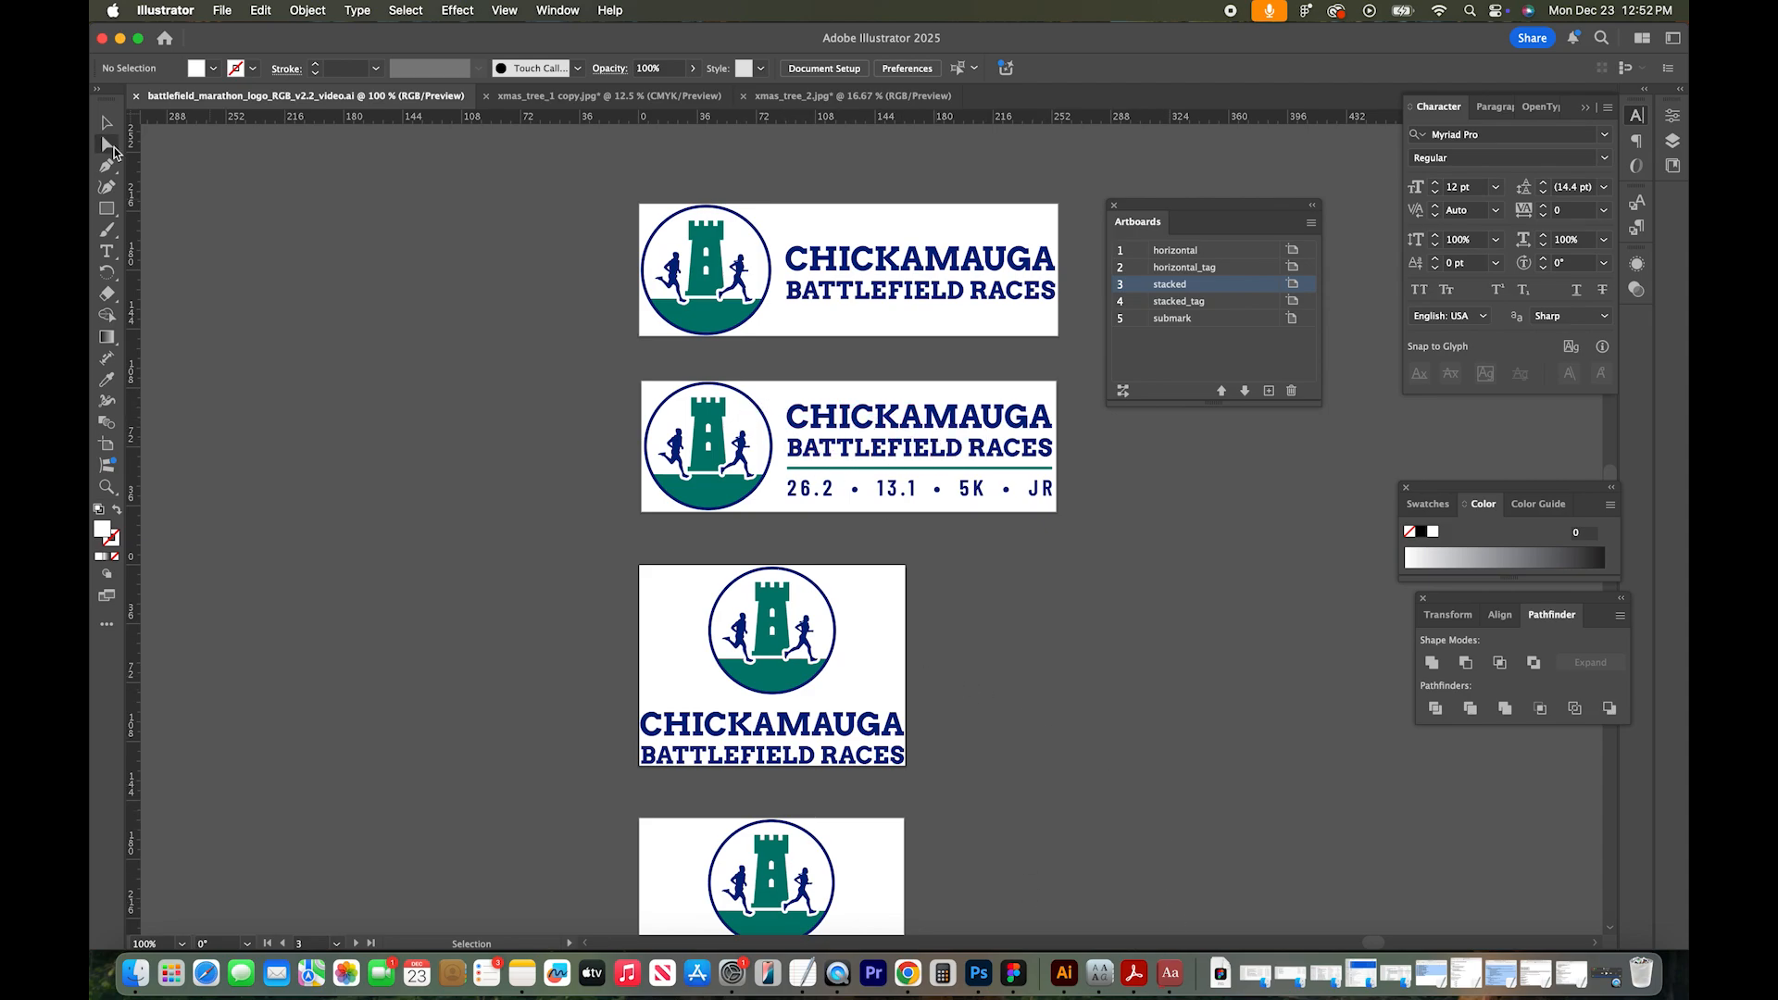
mouse_move(107, 144)
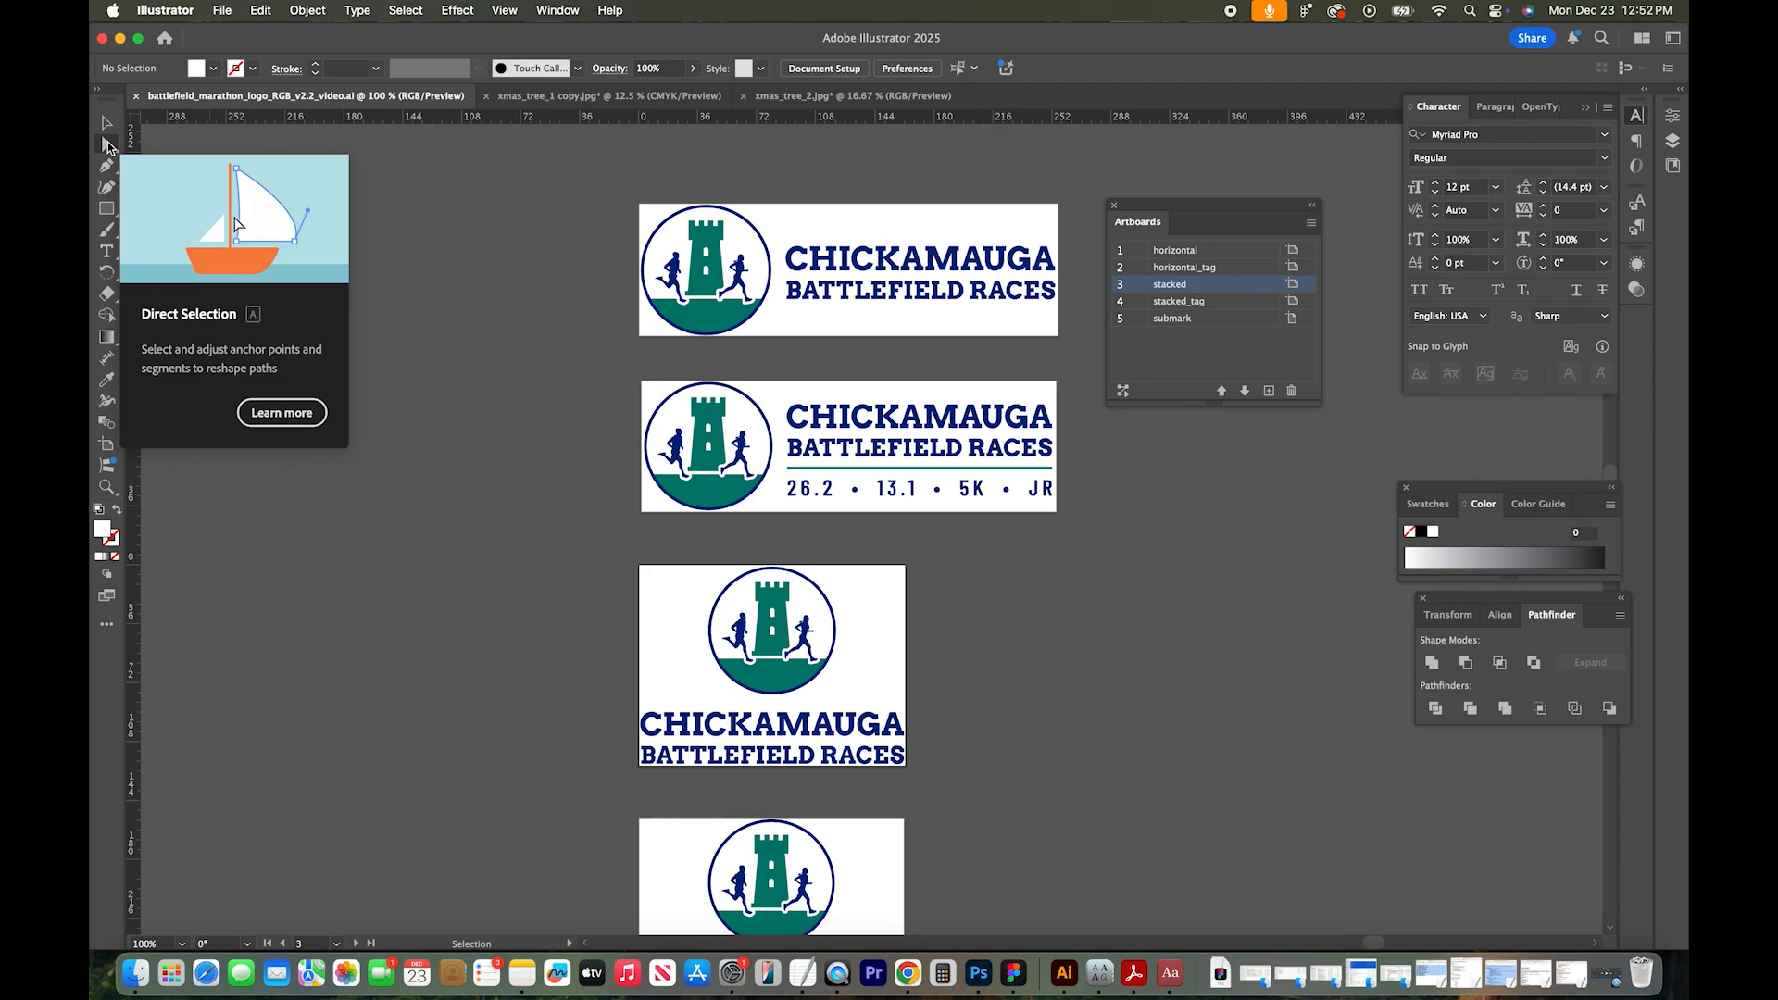
Step: Select the turquoise ground shape, then all objects with the same fill colour
left_click(106, 145)
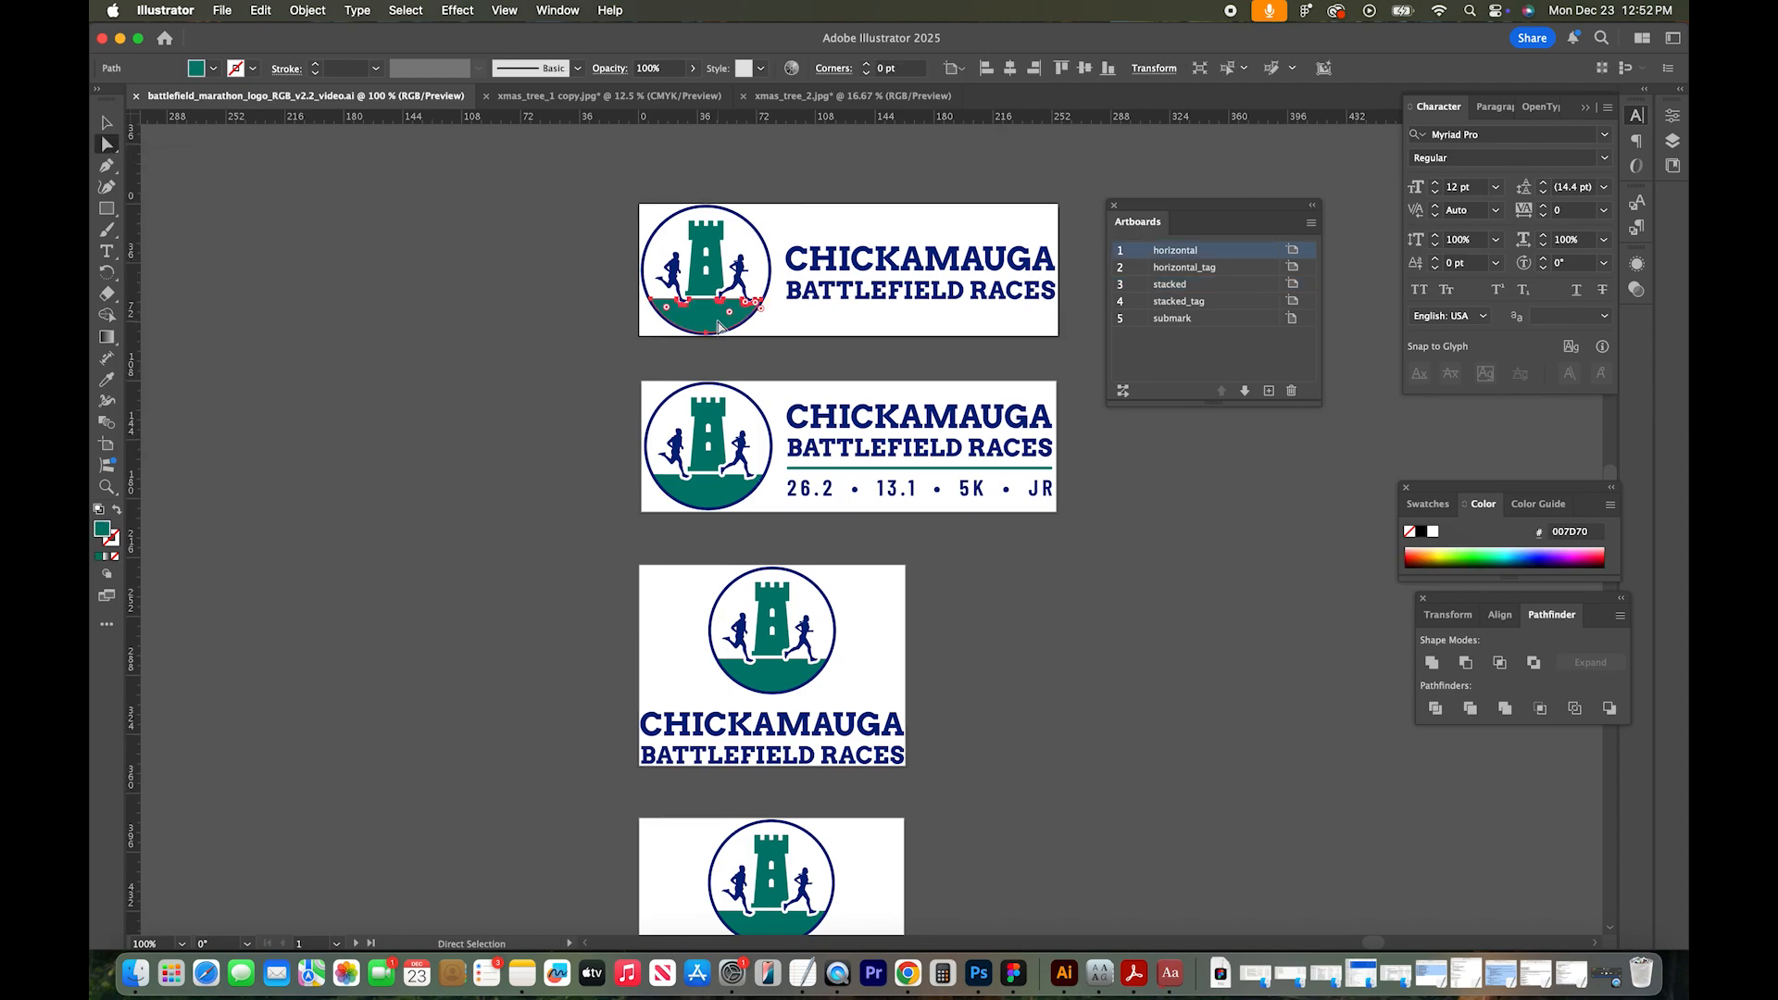
mouse_move(621, 394)
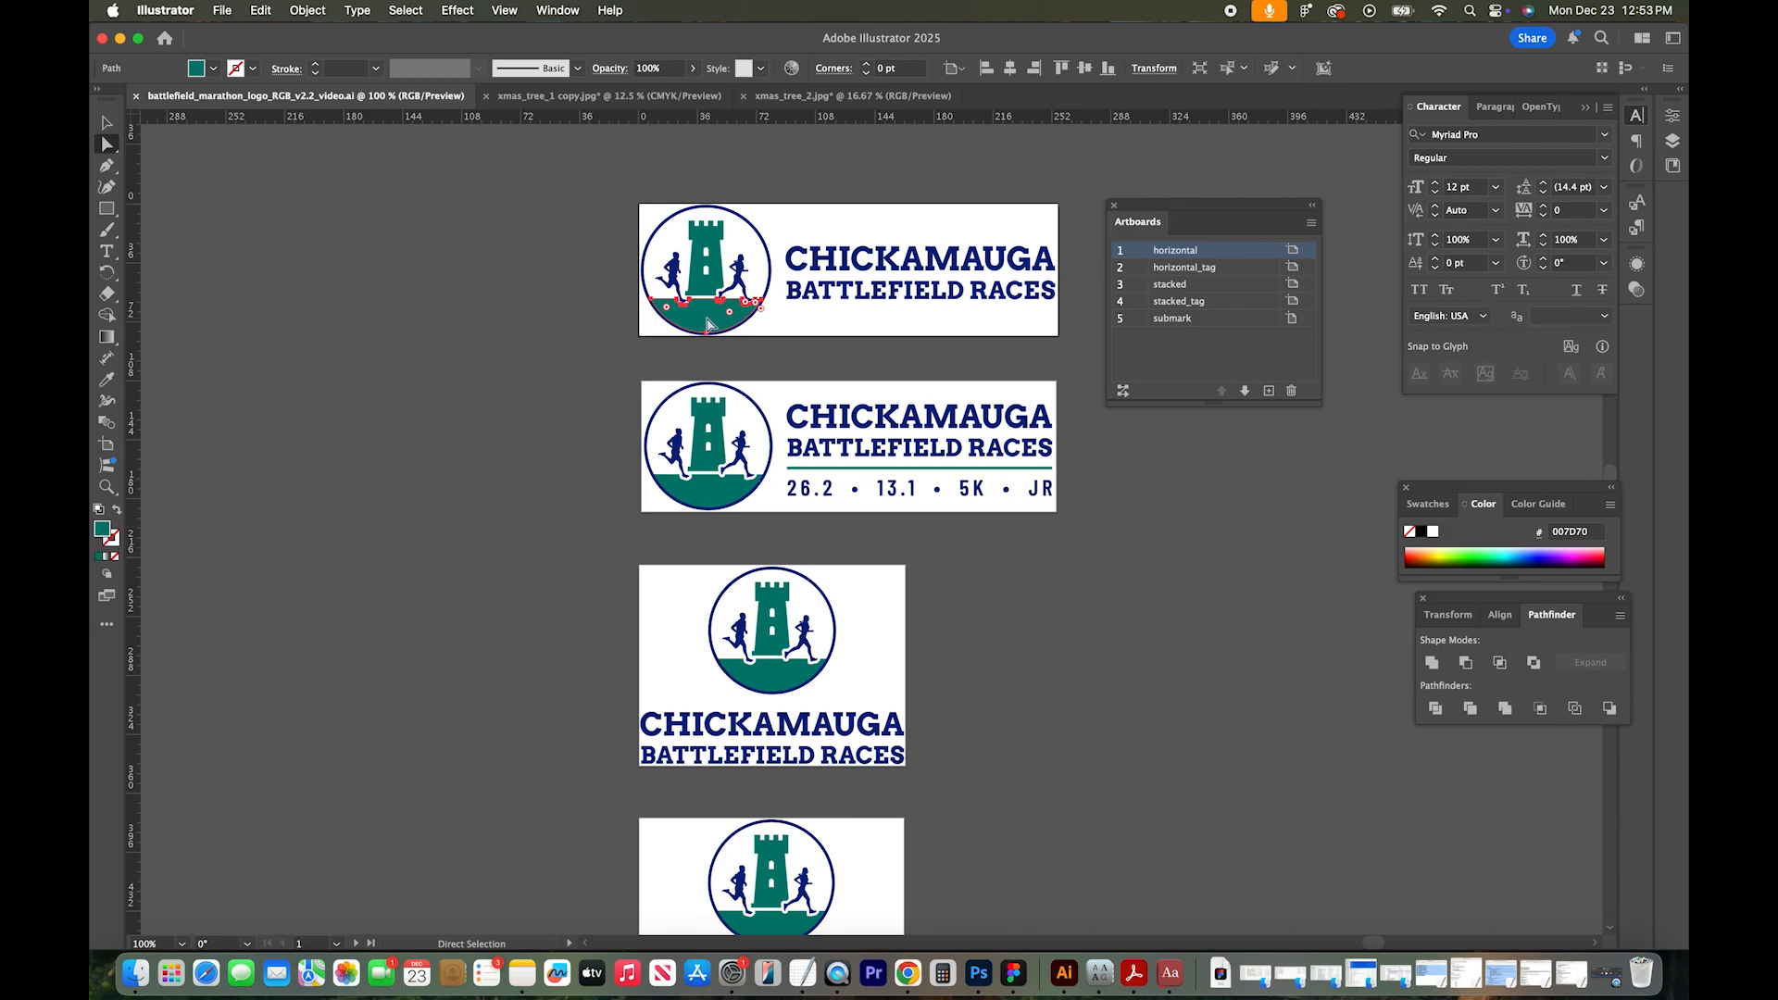
left_click(405, 10)
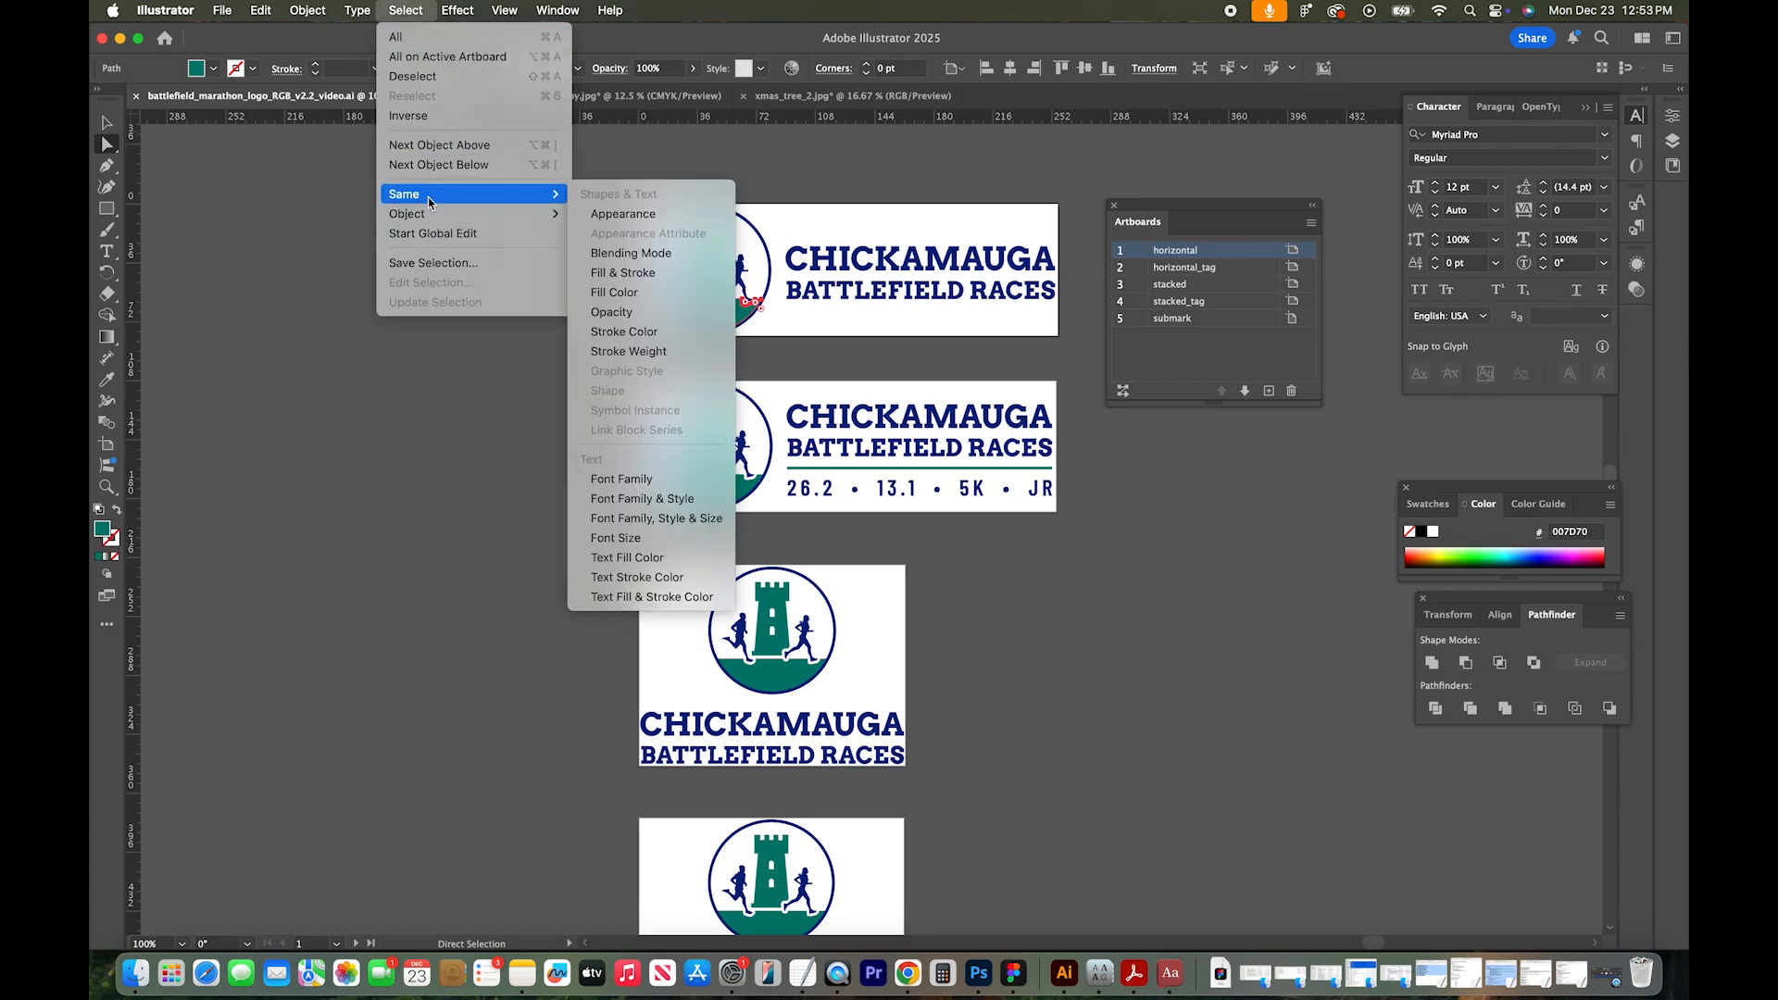
left_click(615, 292)
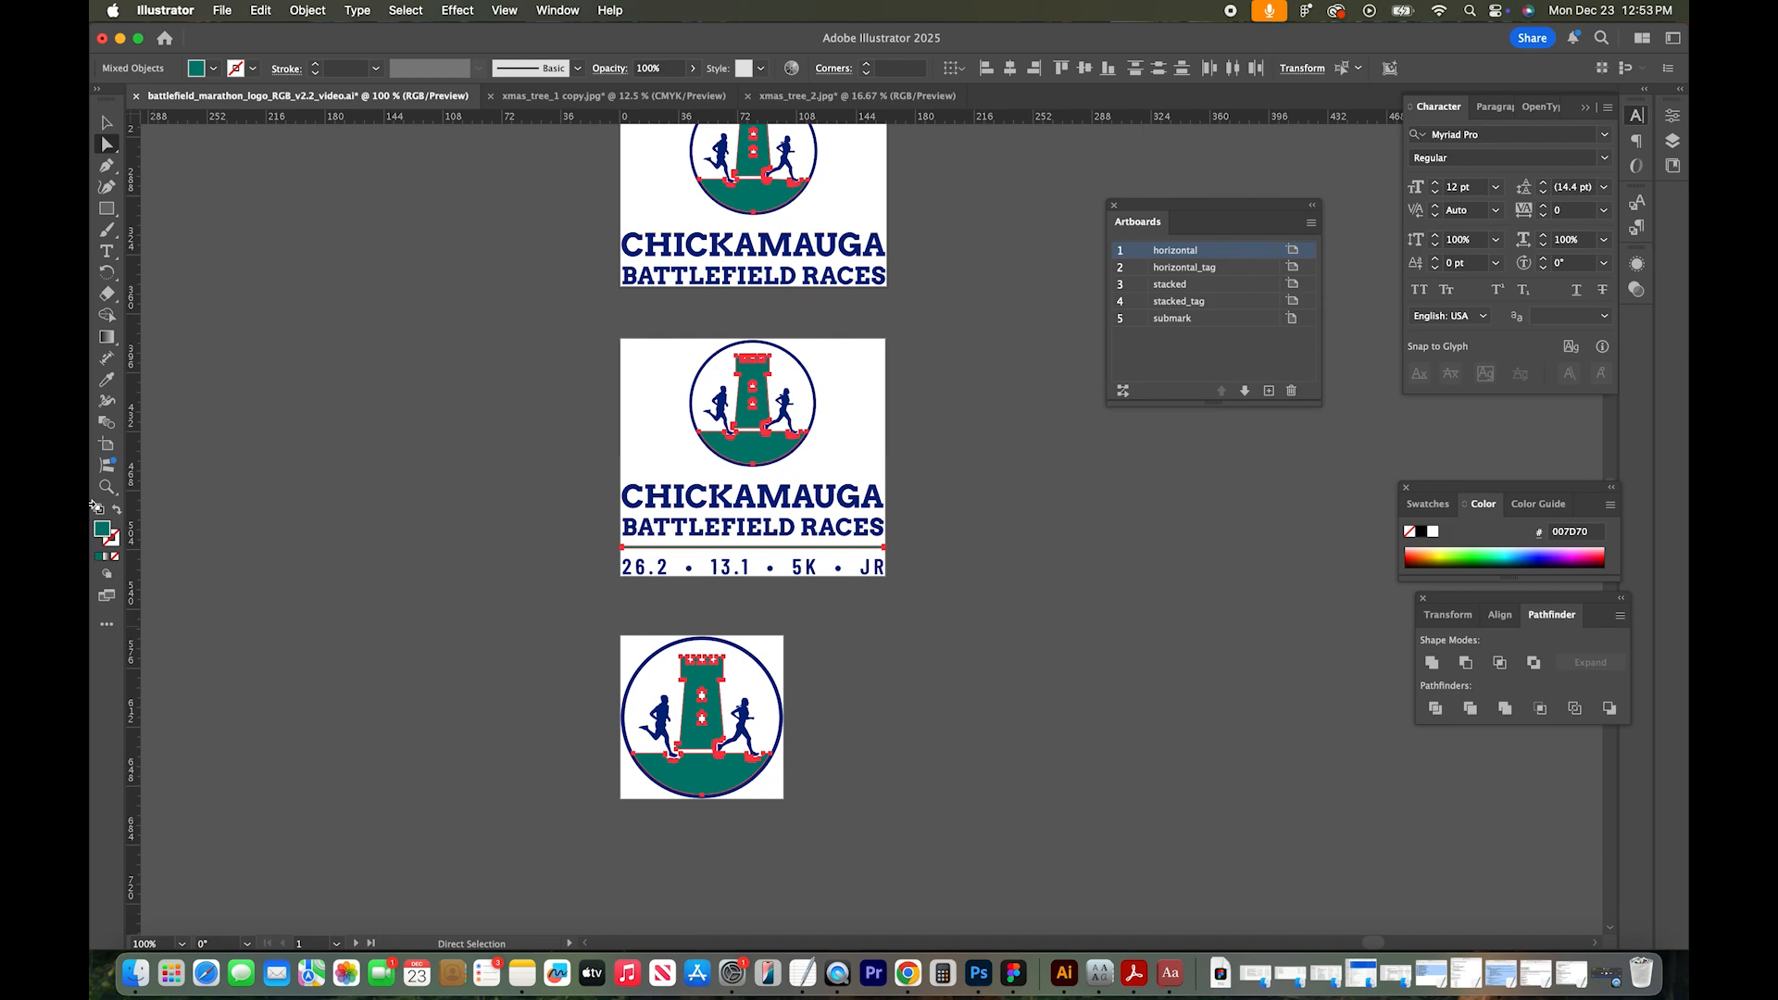
mouse_move(105, 534)
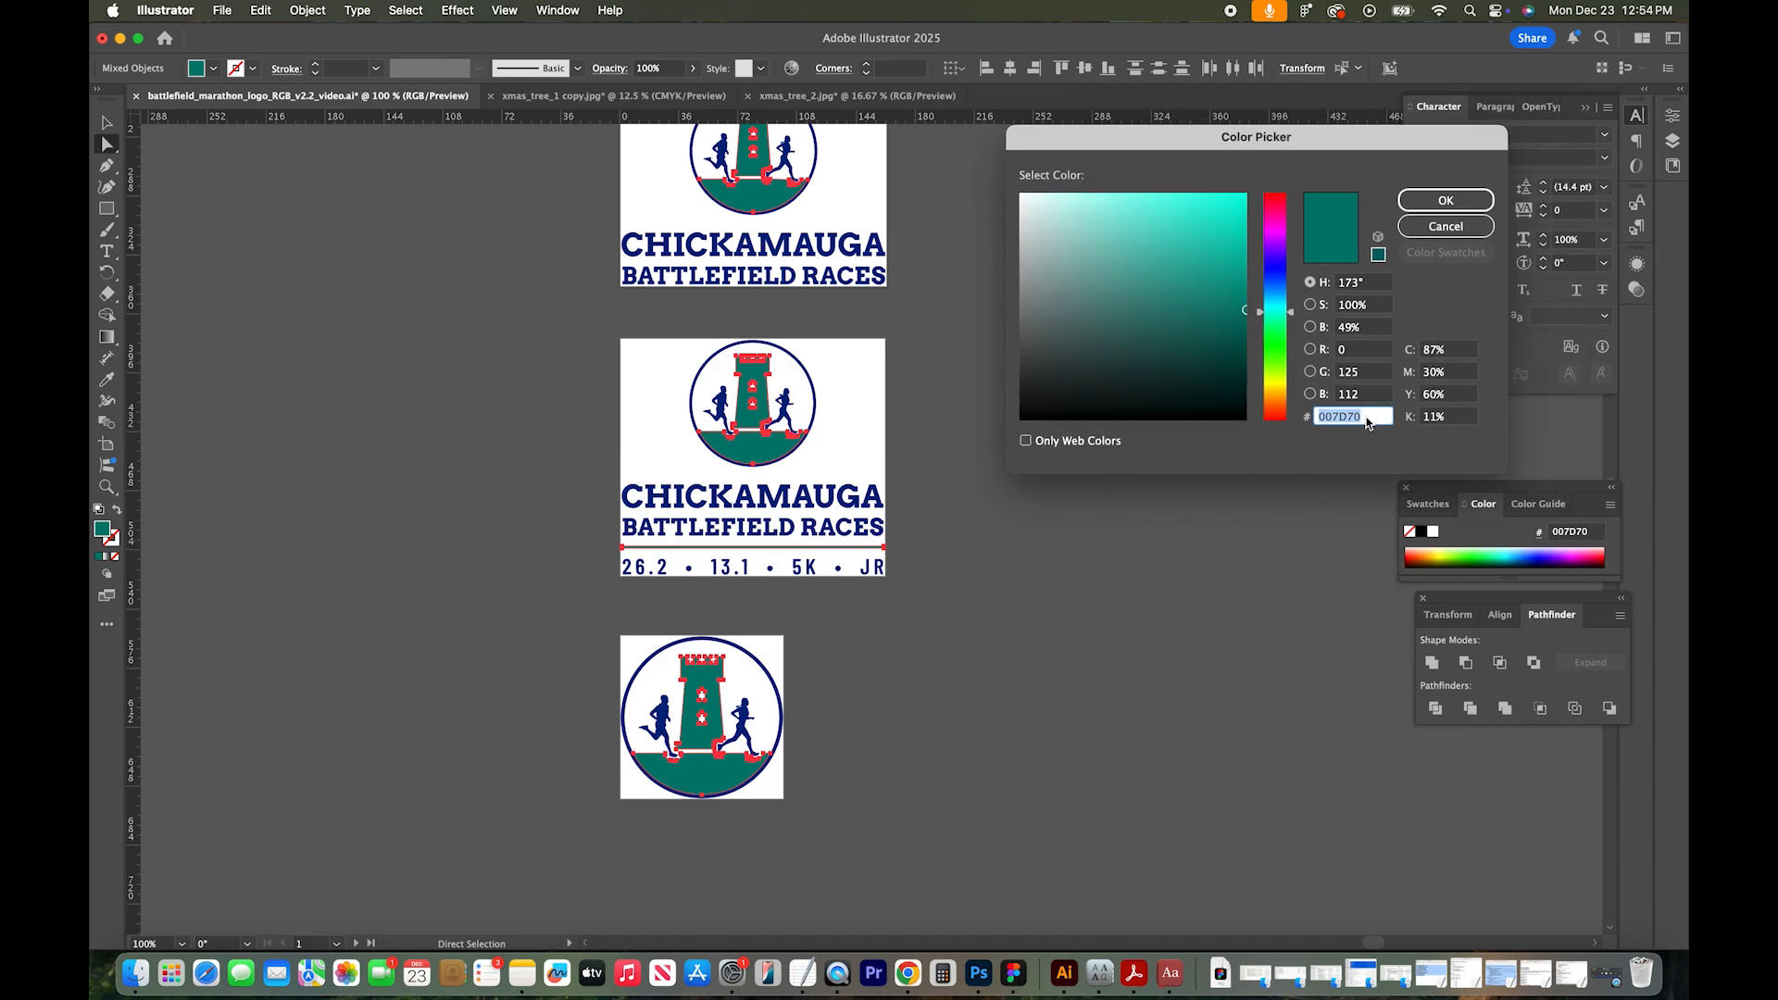
mouse_move(1065, 974)
type("65b0a9")
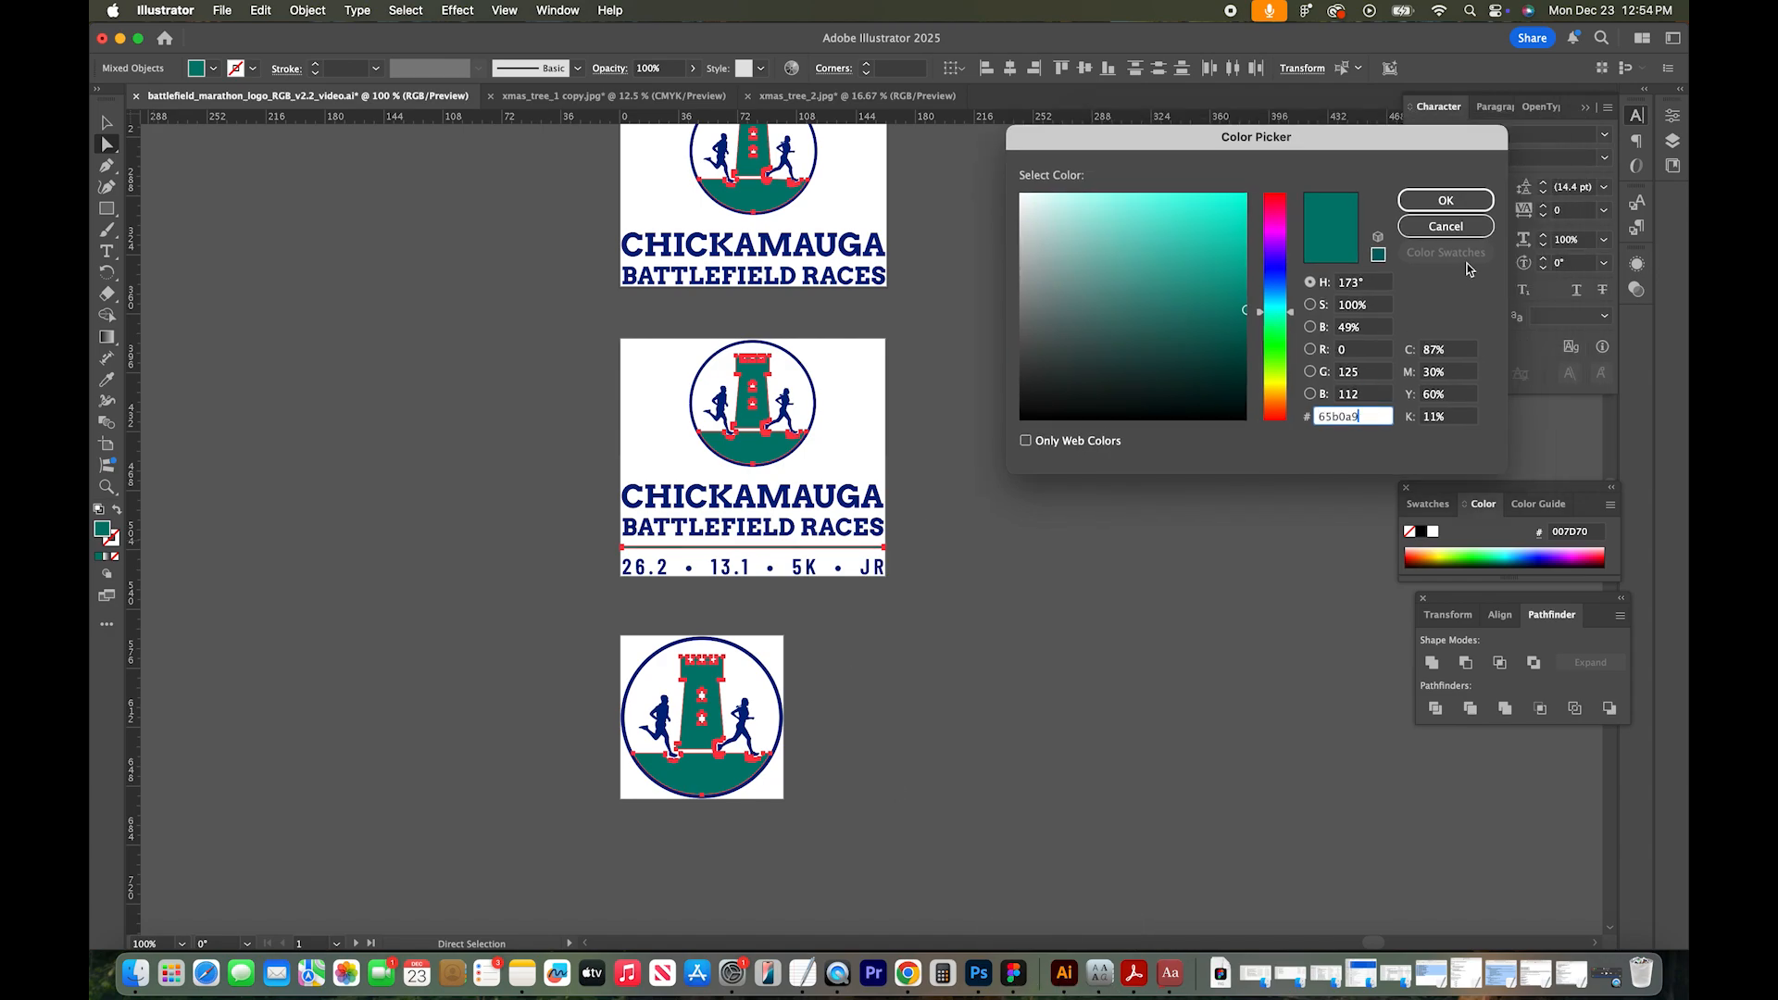
Step: Apply hex 65b0a9 light teal as the fill of the selected towers and ground shapes
left_click(1445, 200)
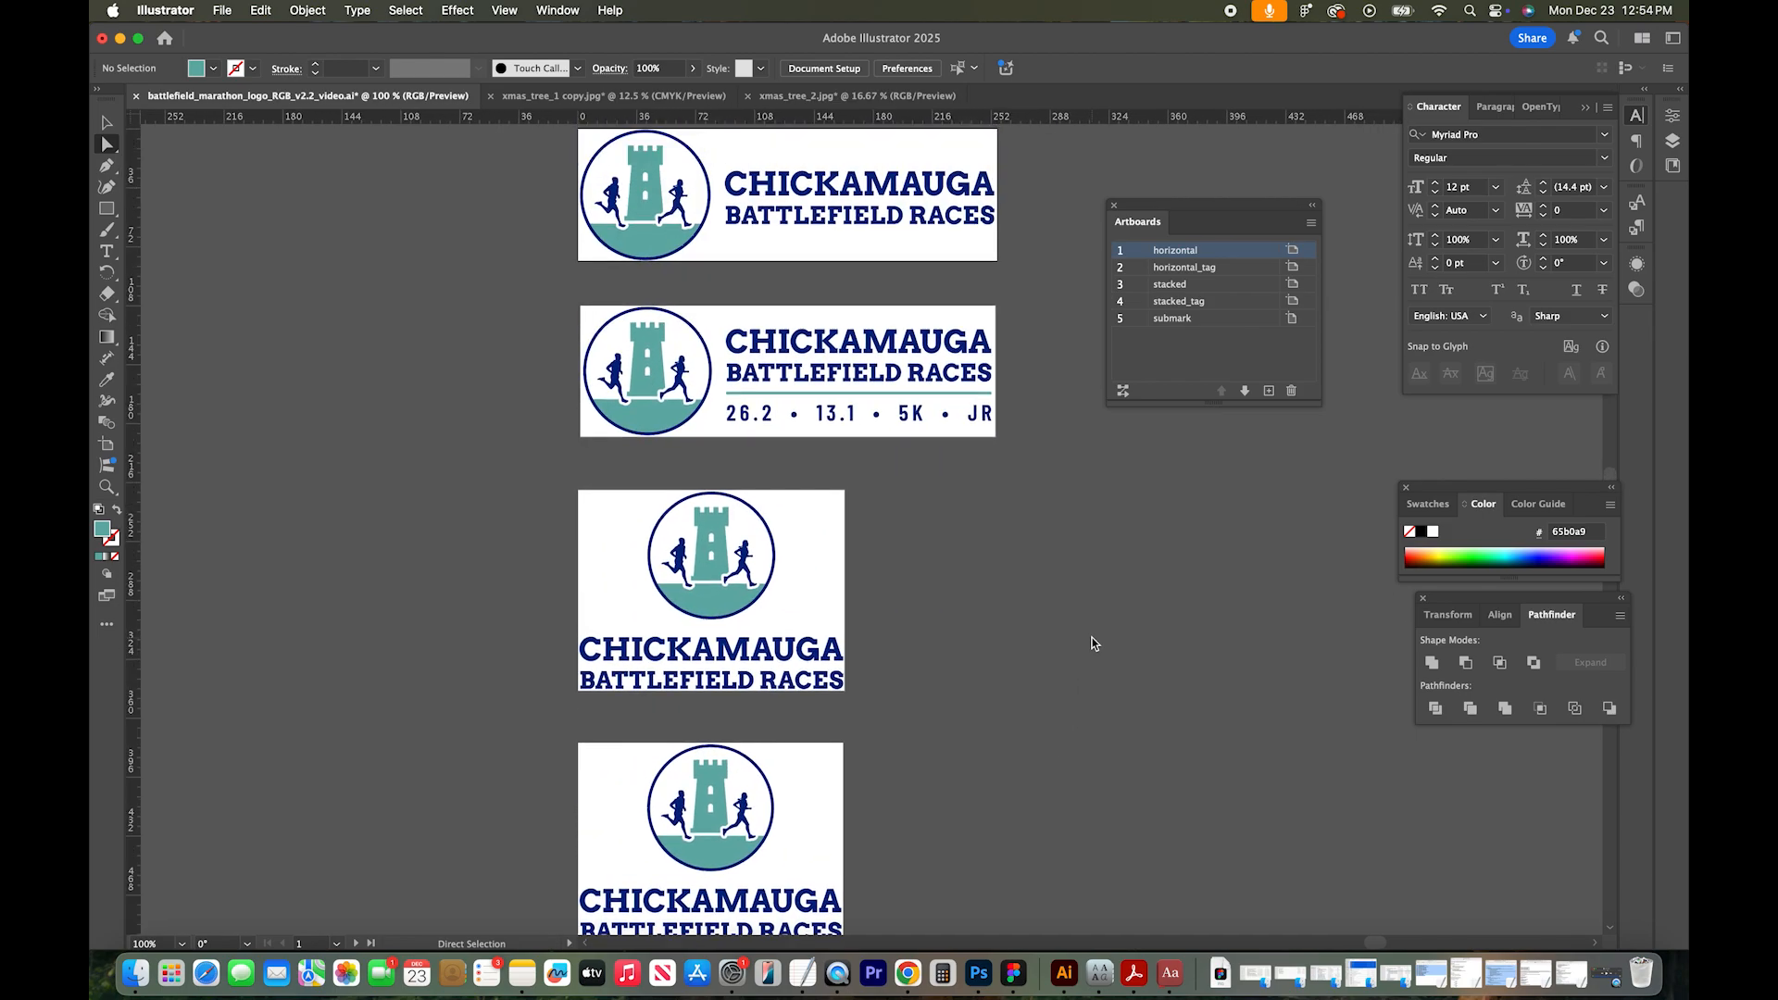
scroll("up", 3)
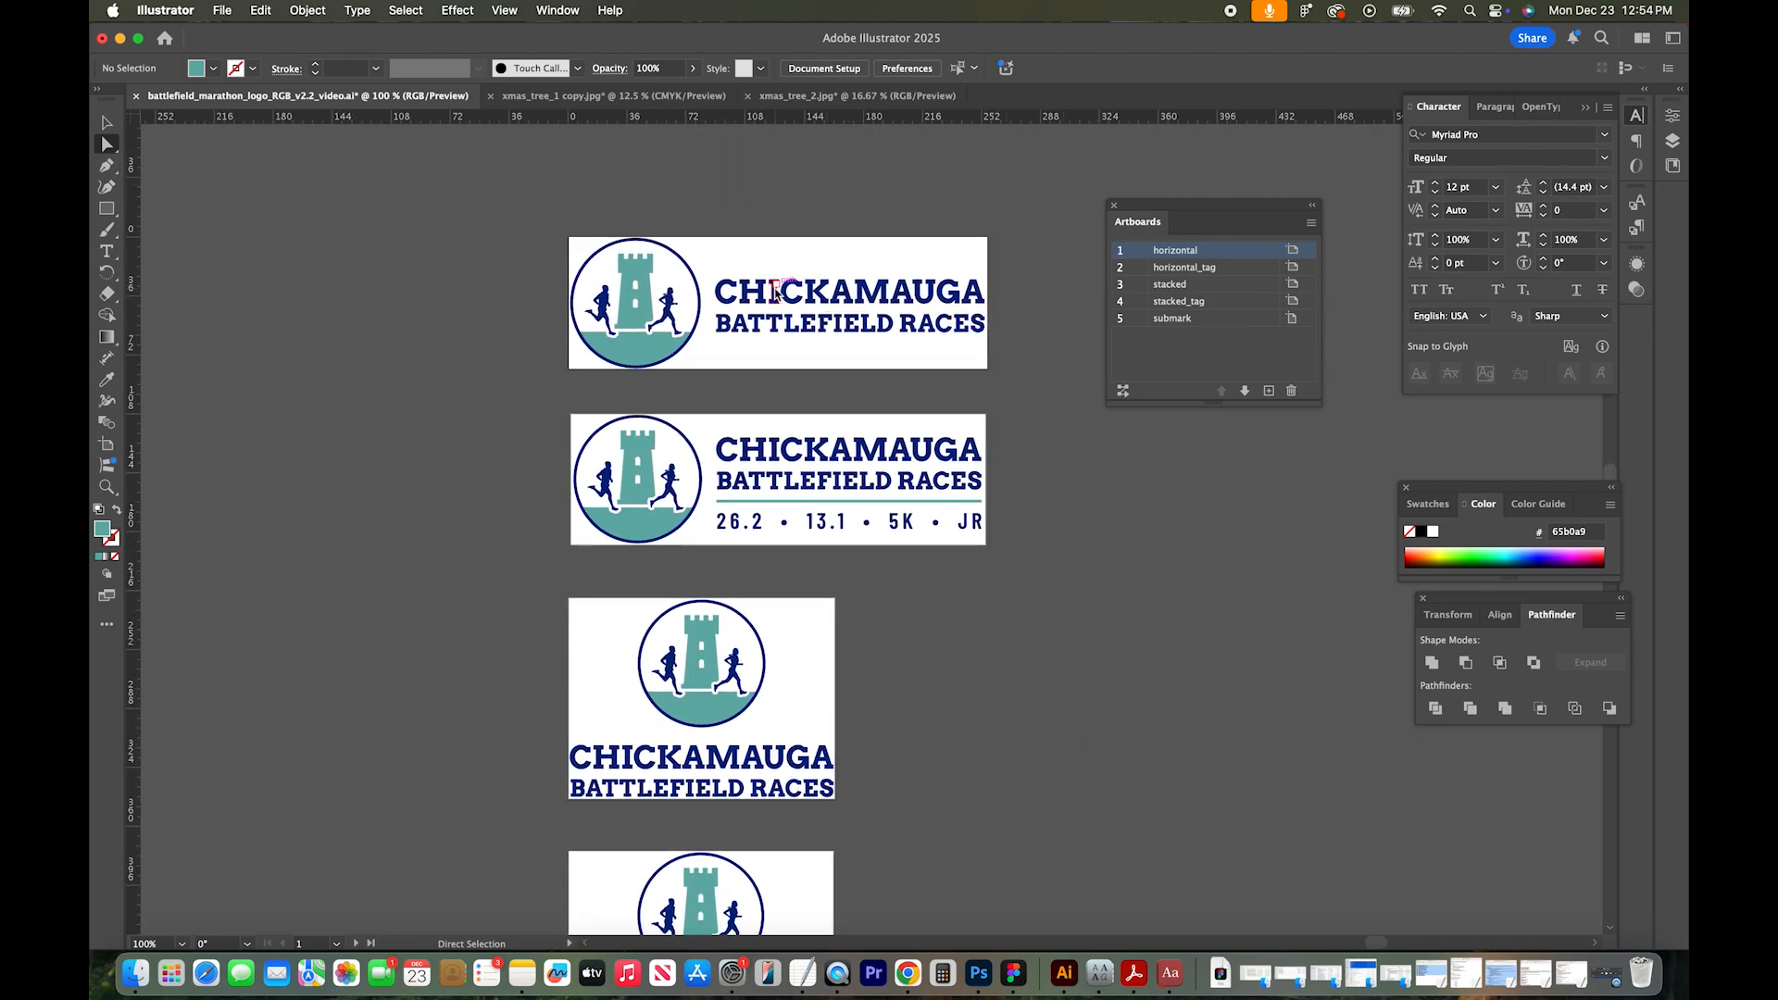
Step: Select a navy CHICKAMAUGA letter and every object sharing its fill, opening the colour picker
left_click(776, 283)
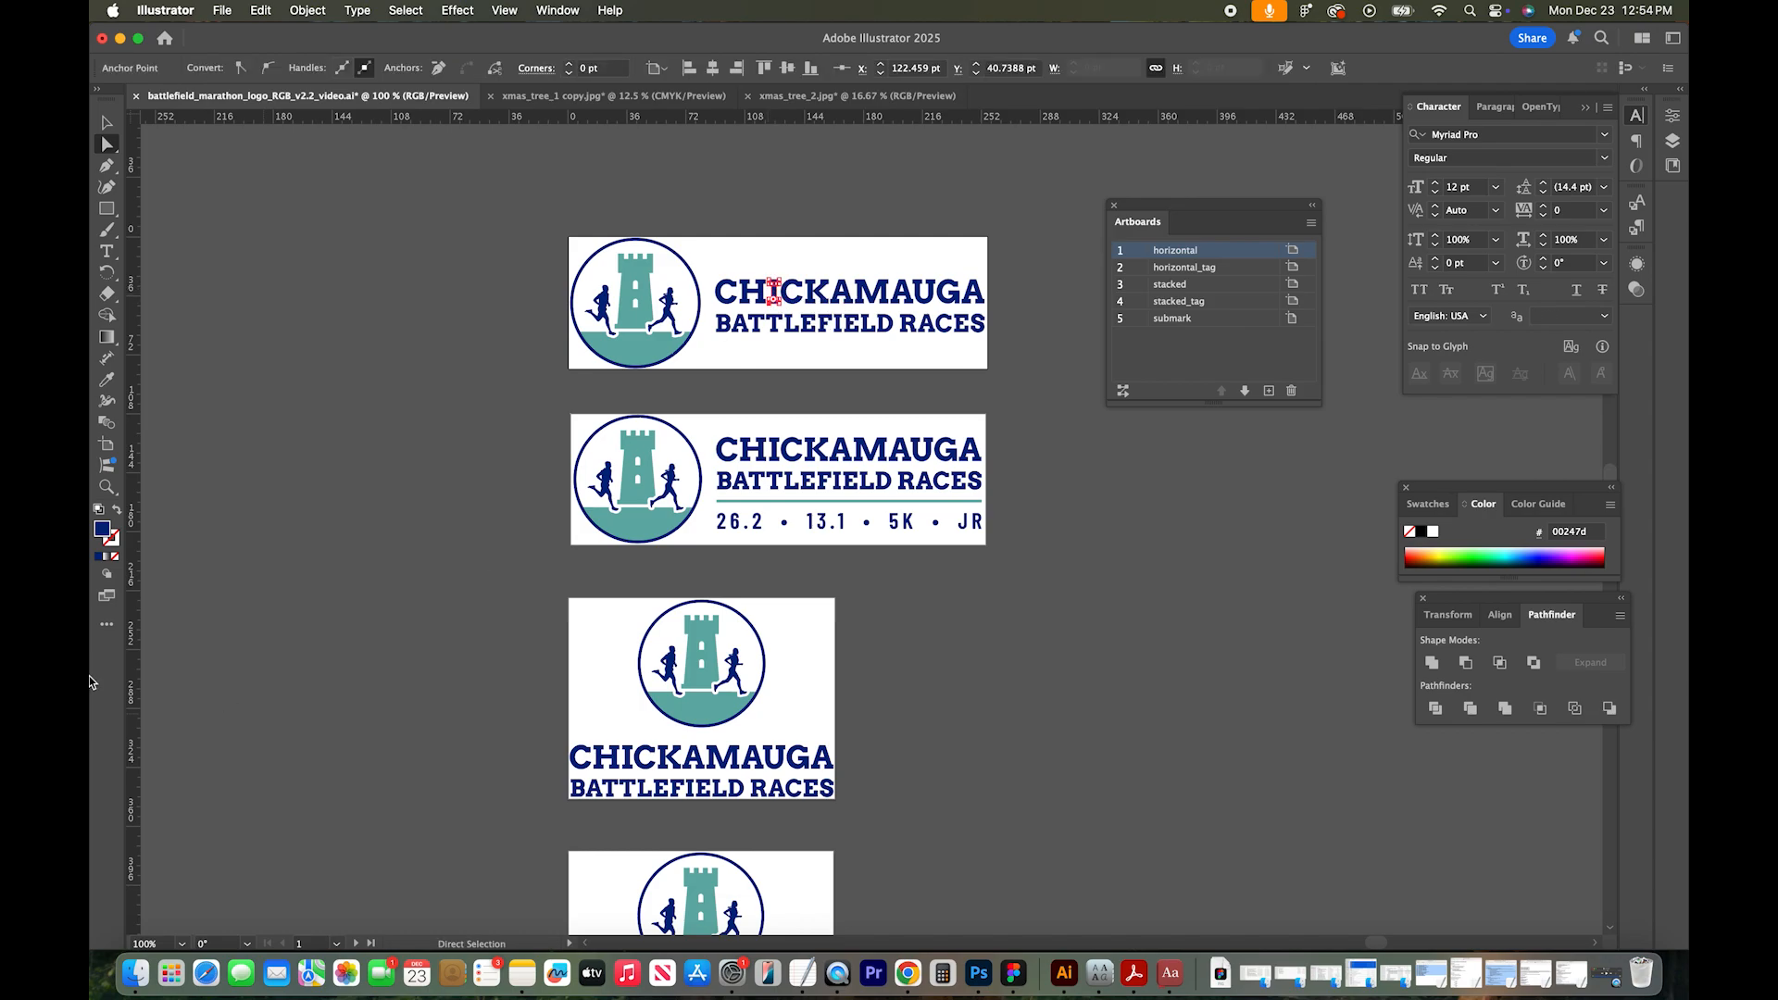
mouse_move(106, 533)
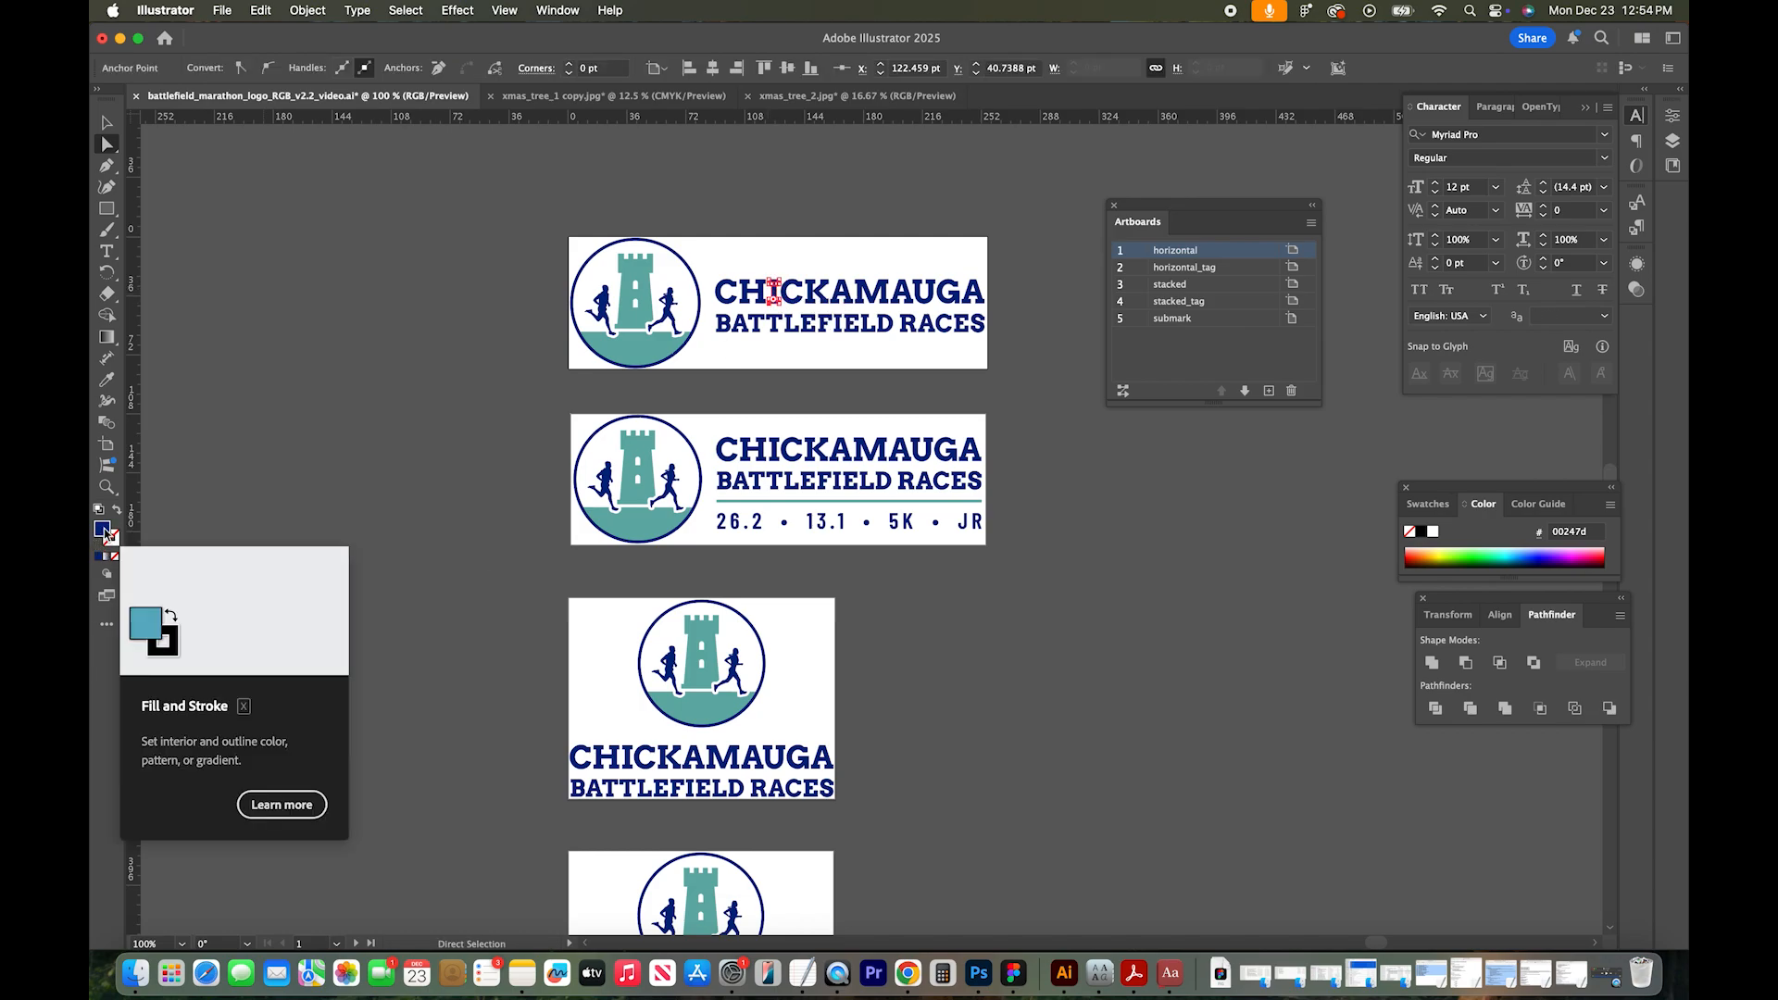
left_click(404, 10)
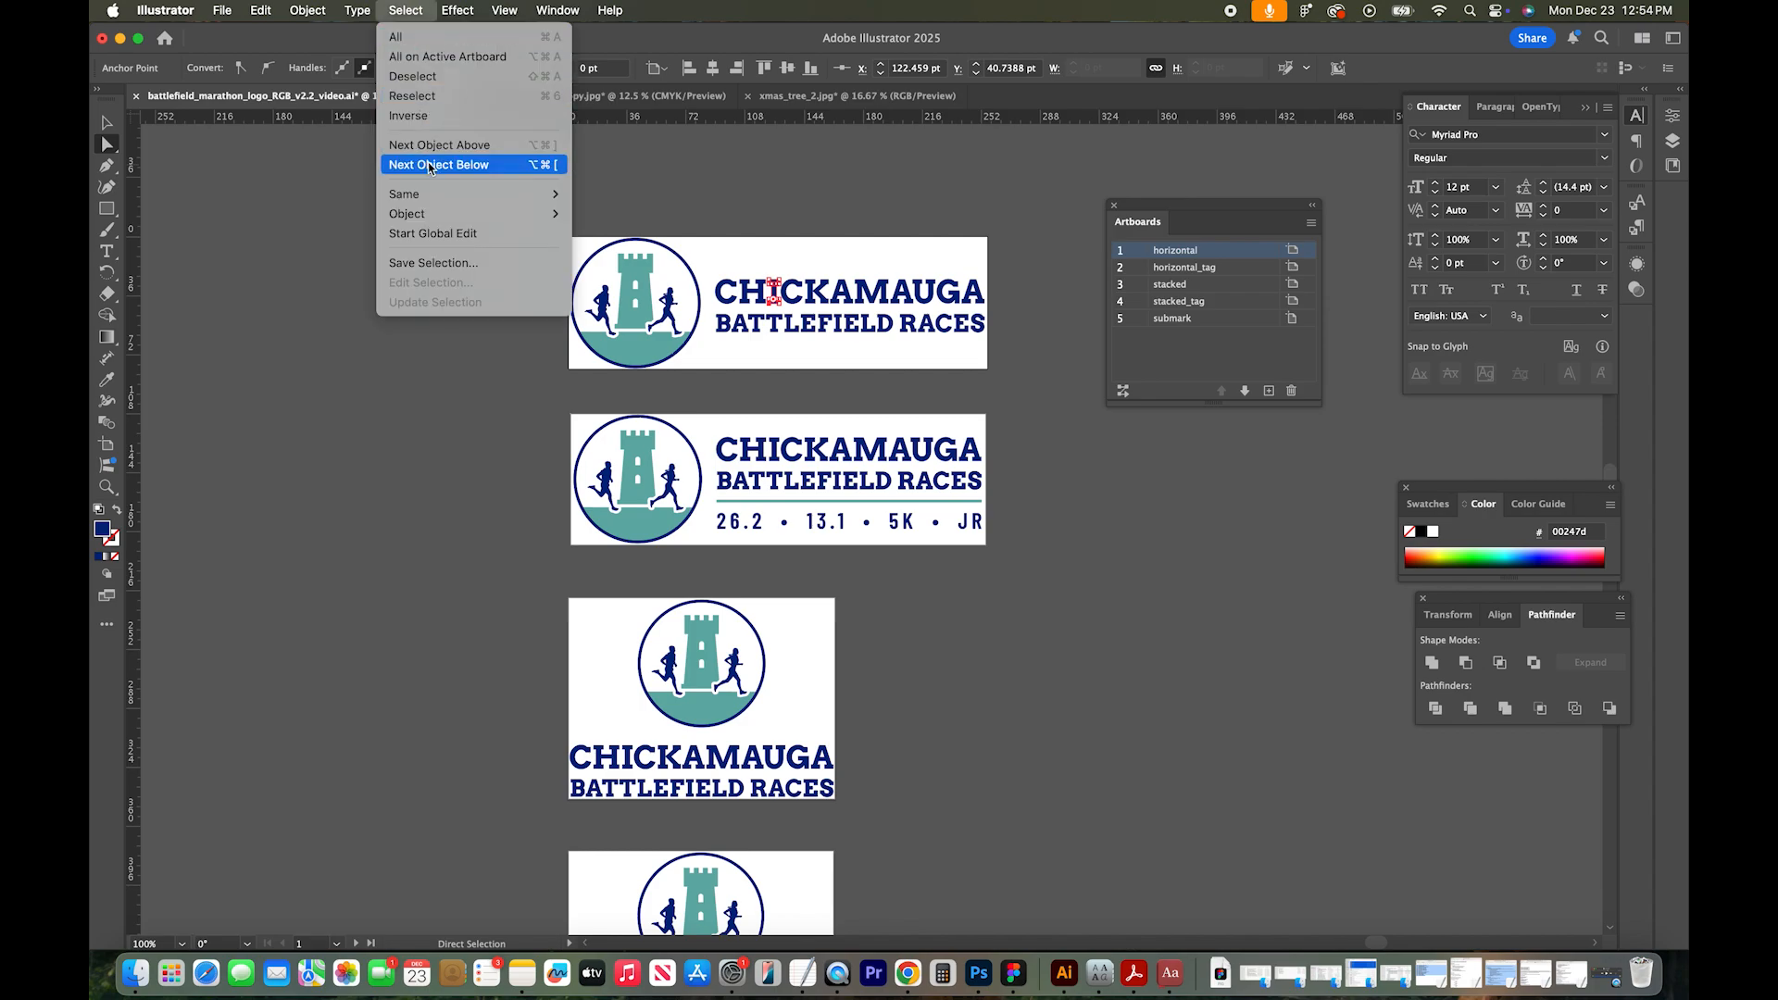
mouse_move(404, 193)
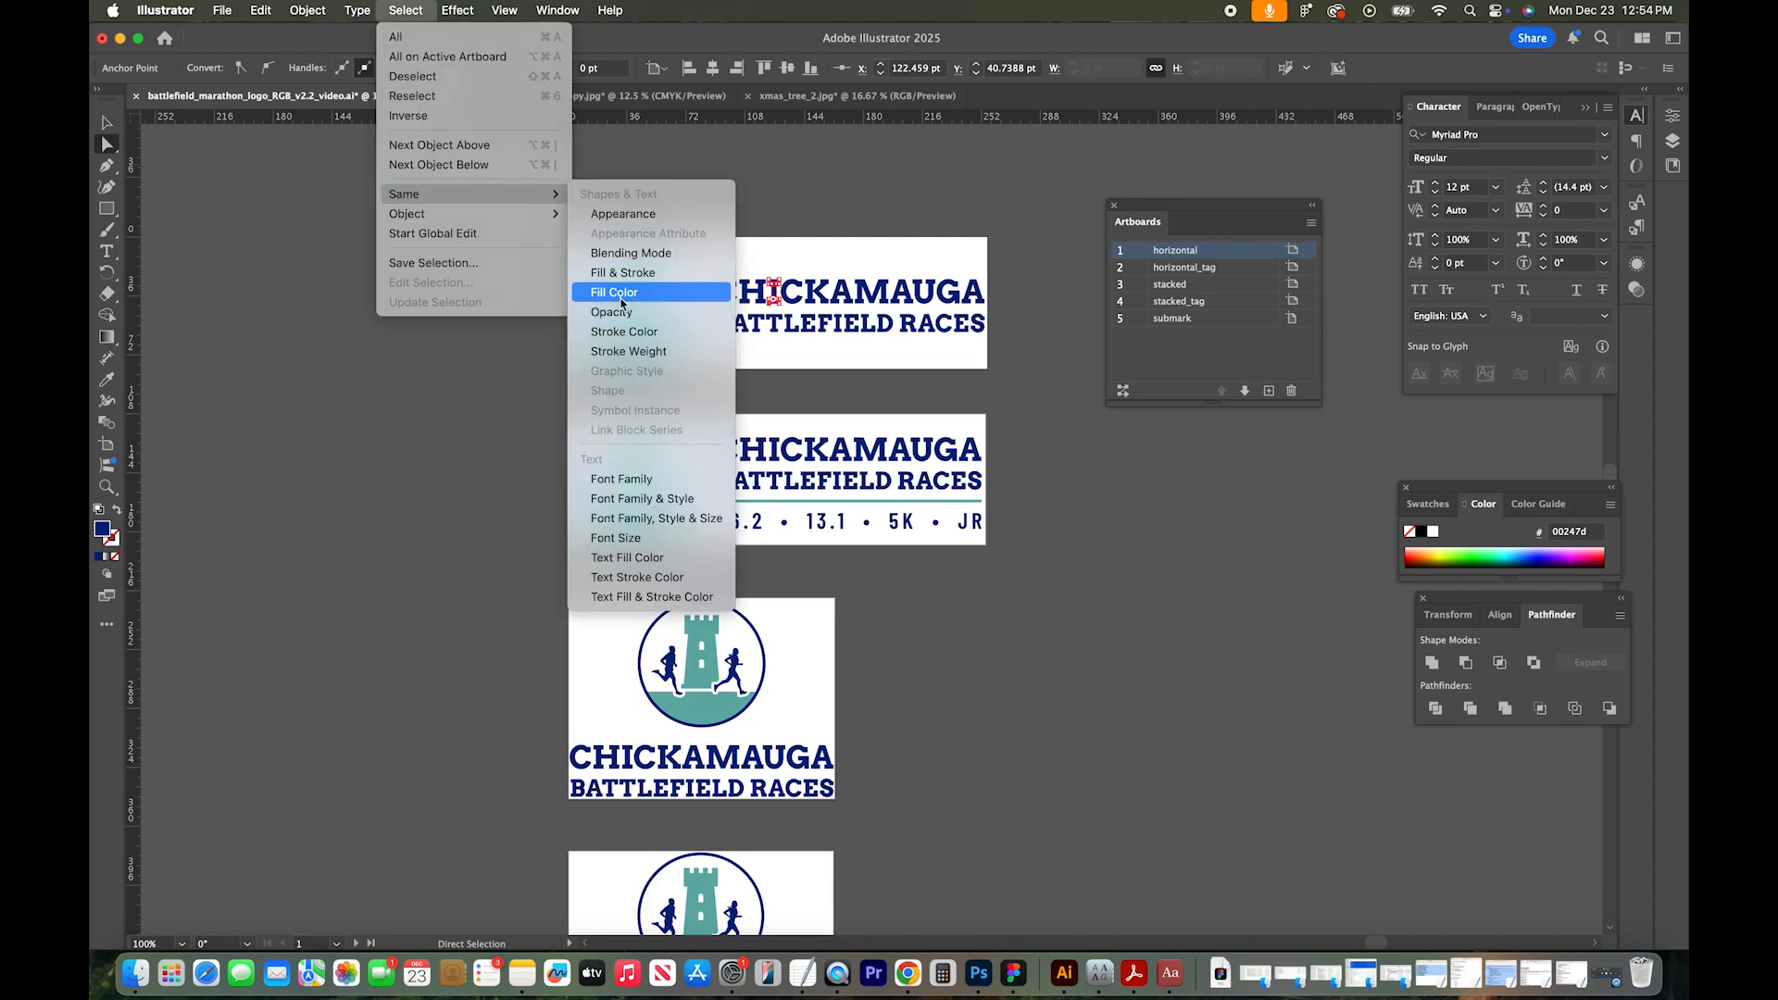
left_click(613, 291)
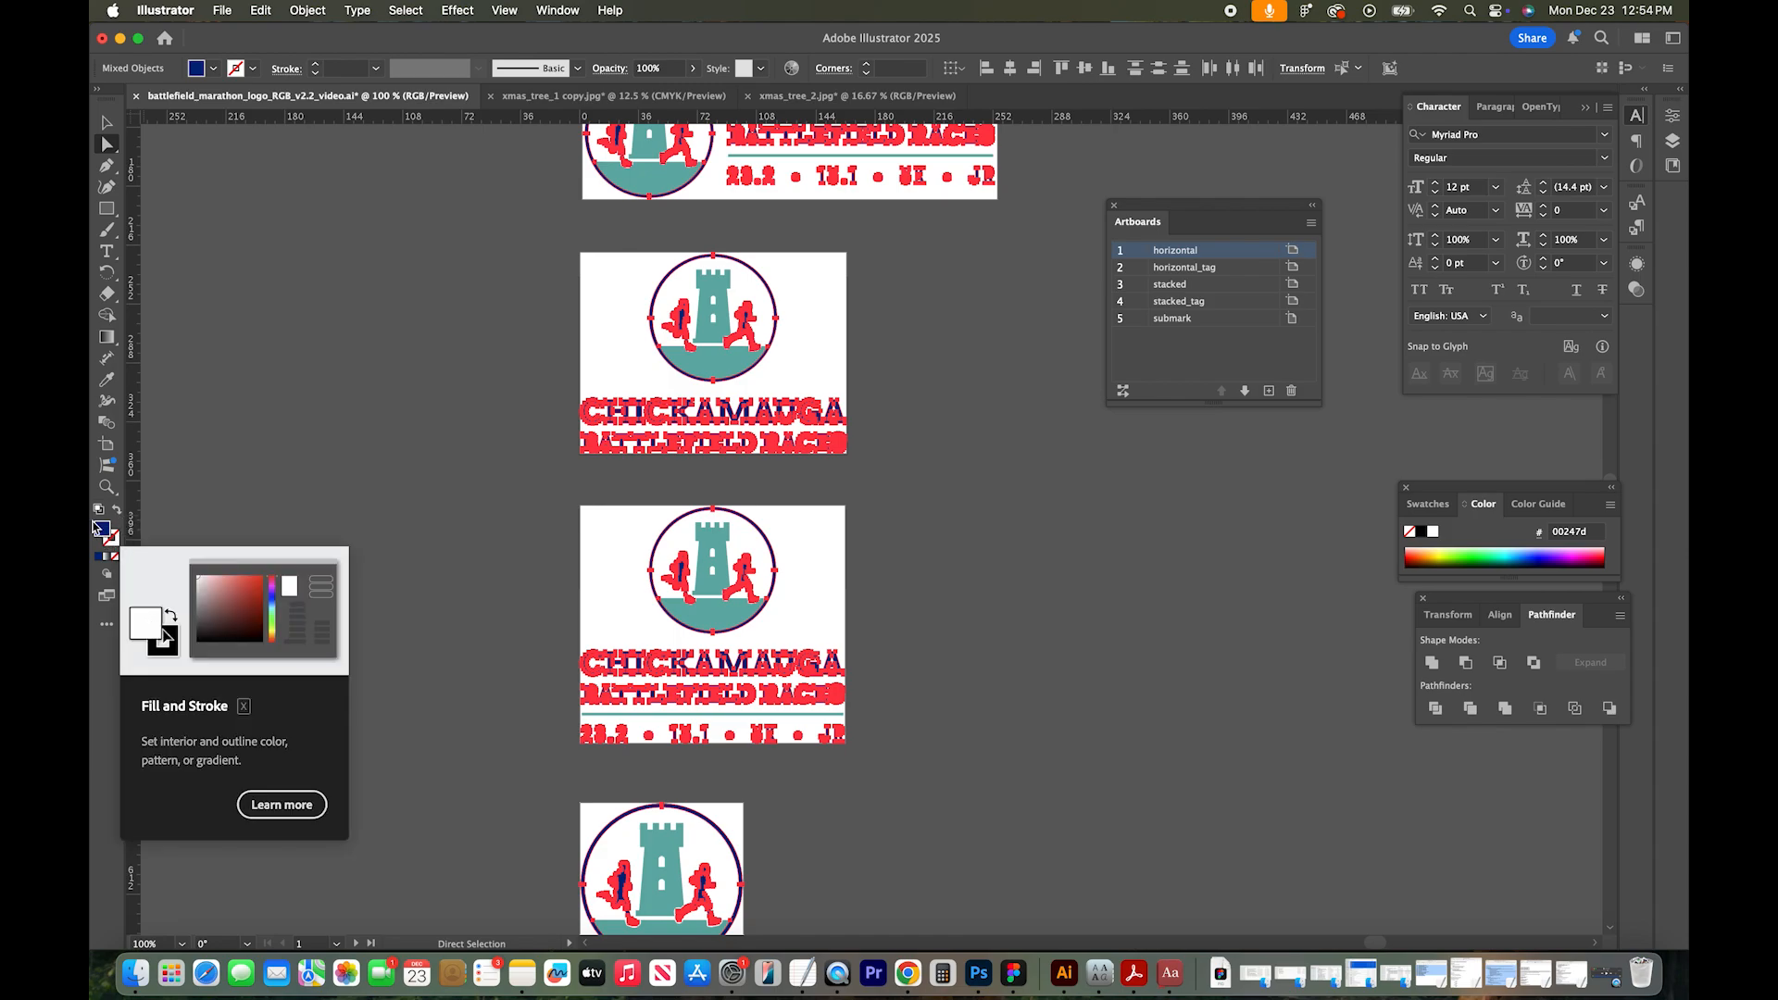
double_click(106, 530)
type("000000")
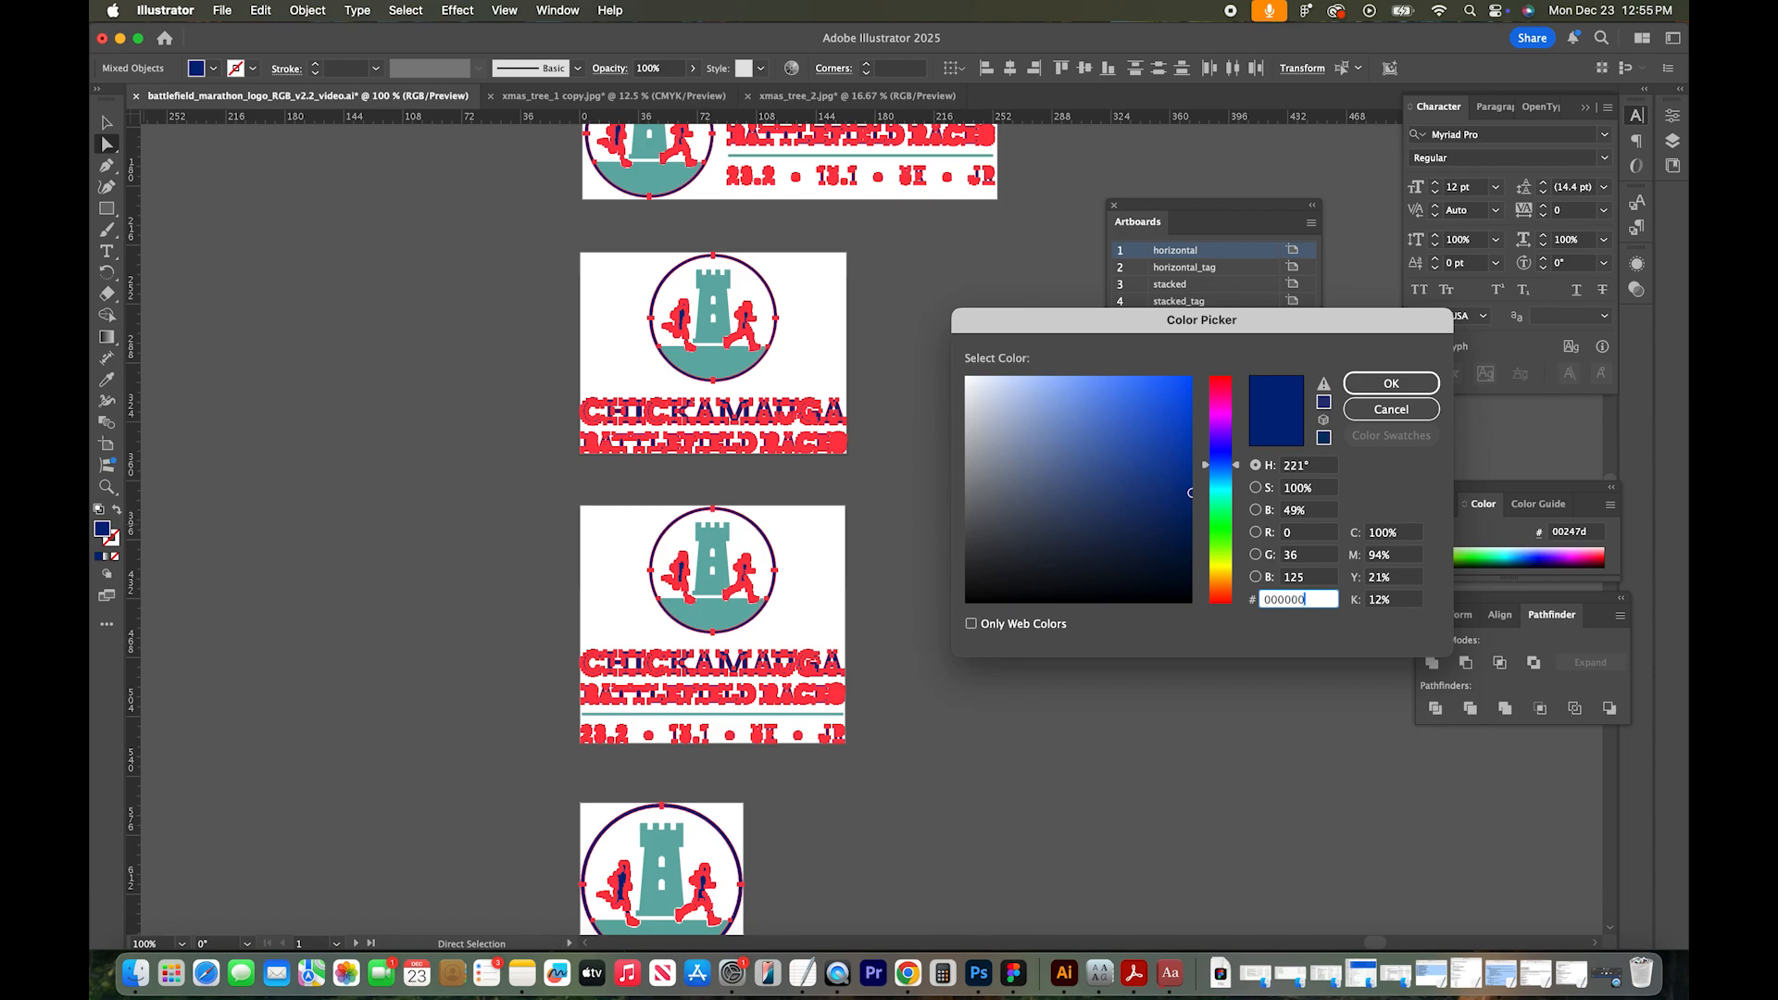
Step: Set the navy selection's fill to black (000000) and scroll to check the artboards
left_click(1391, 383)
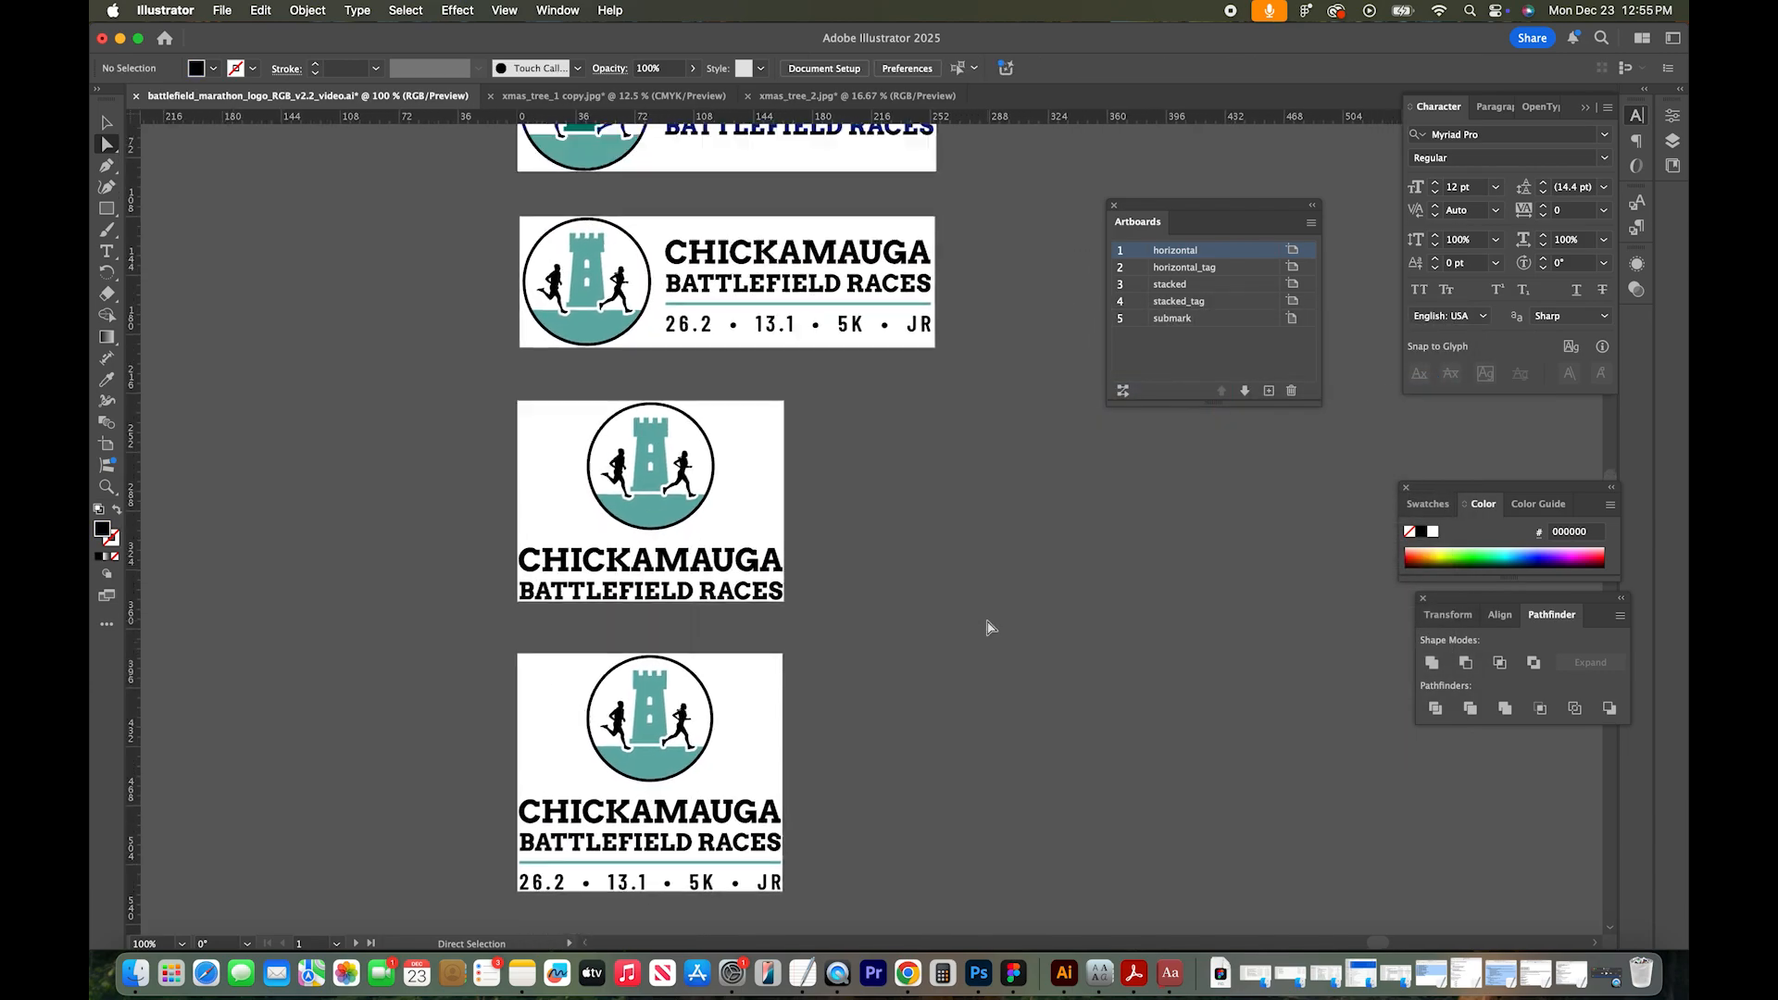
scroll("up", 3)
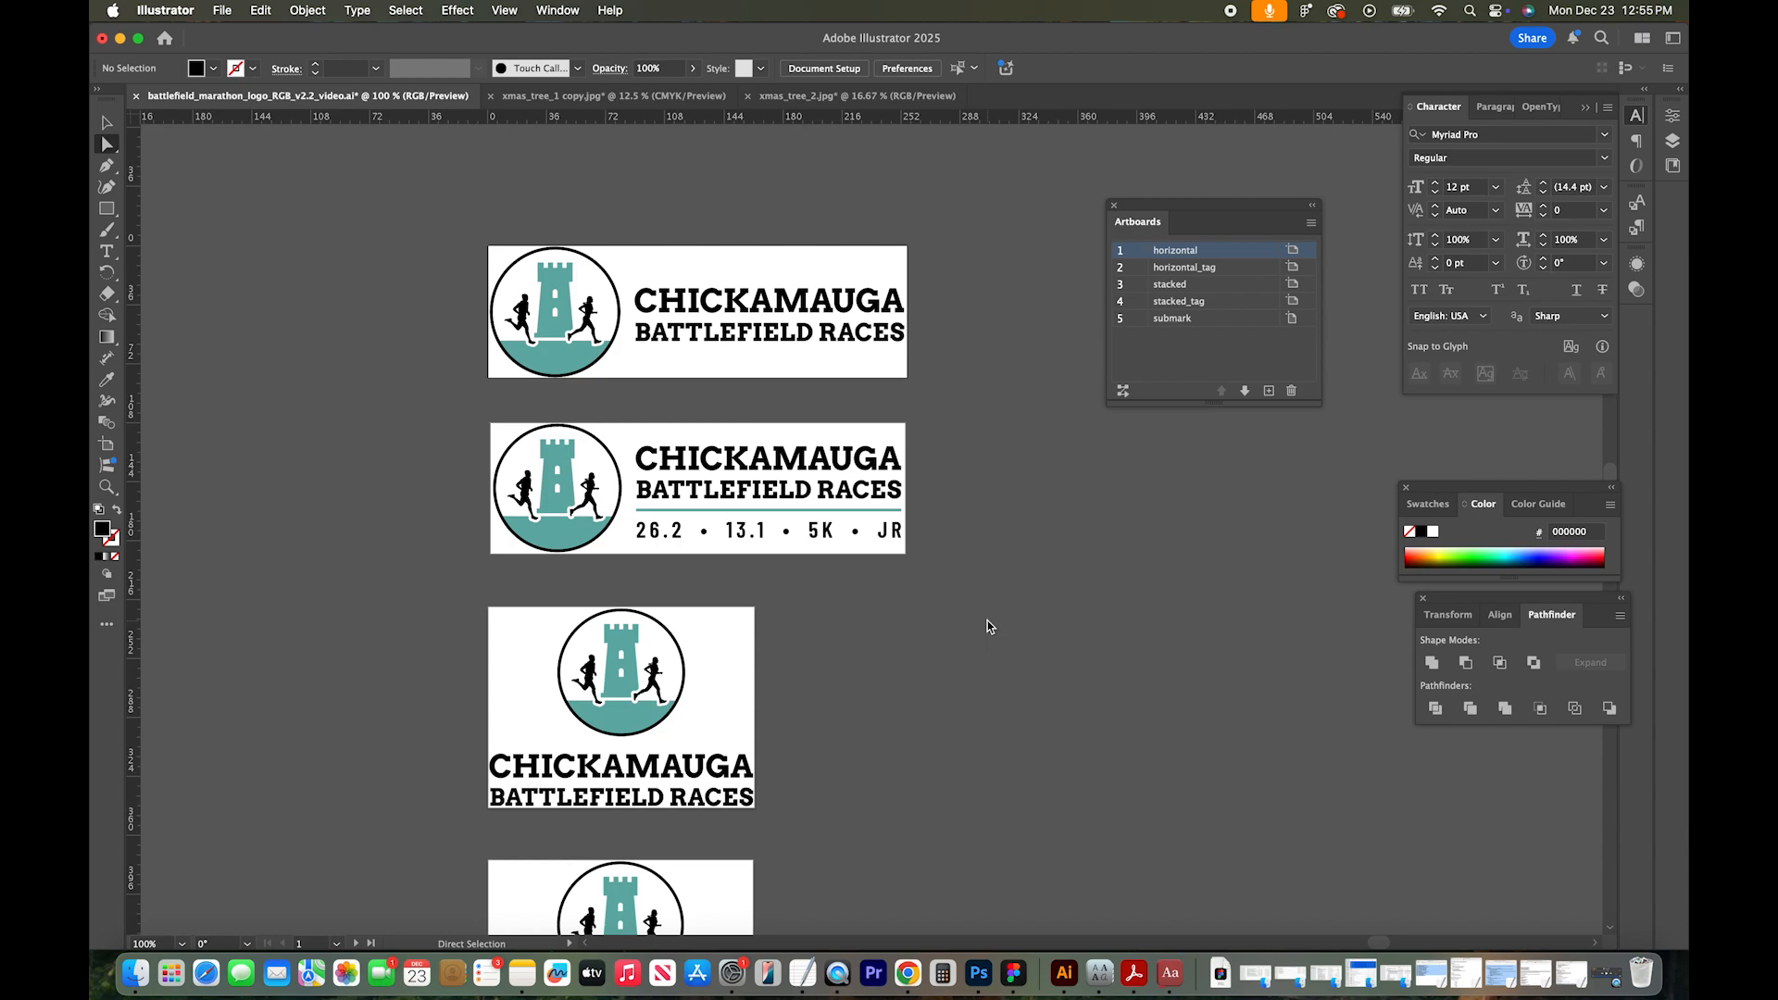
scroll("up", 3)
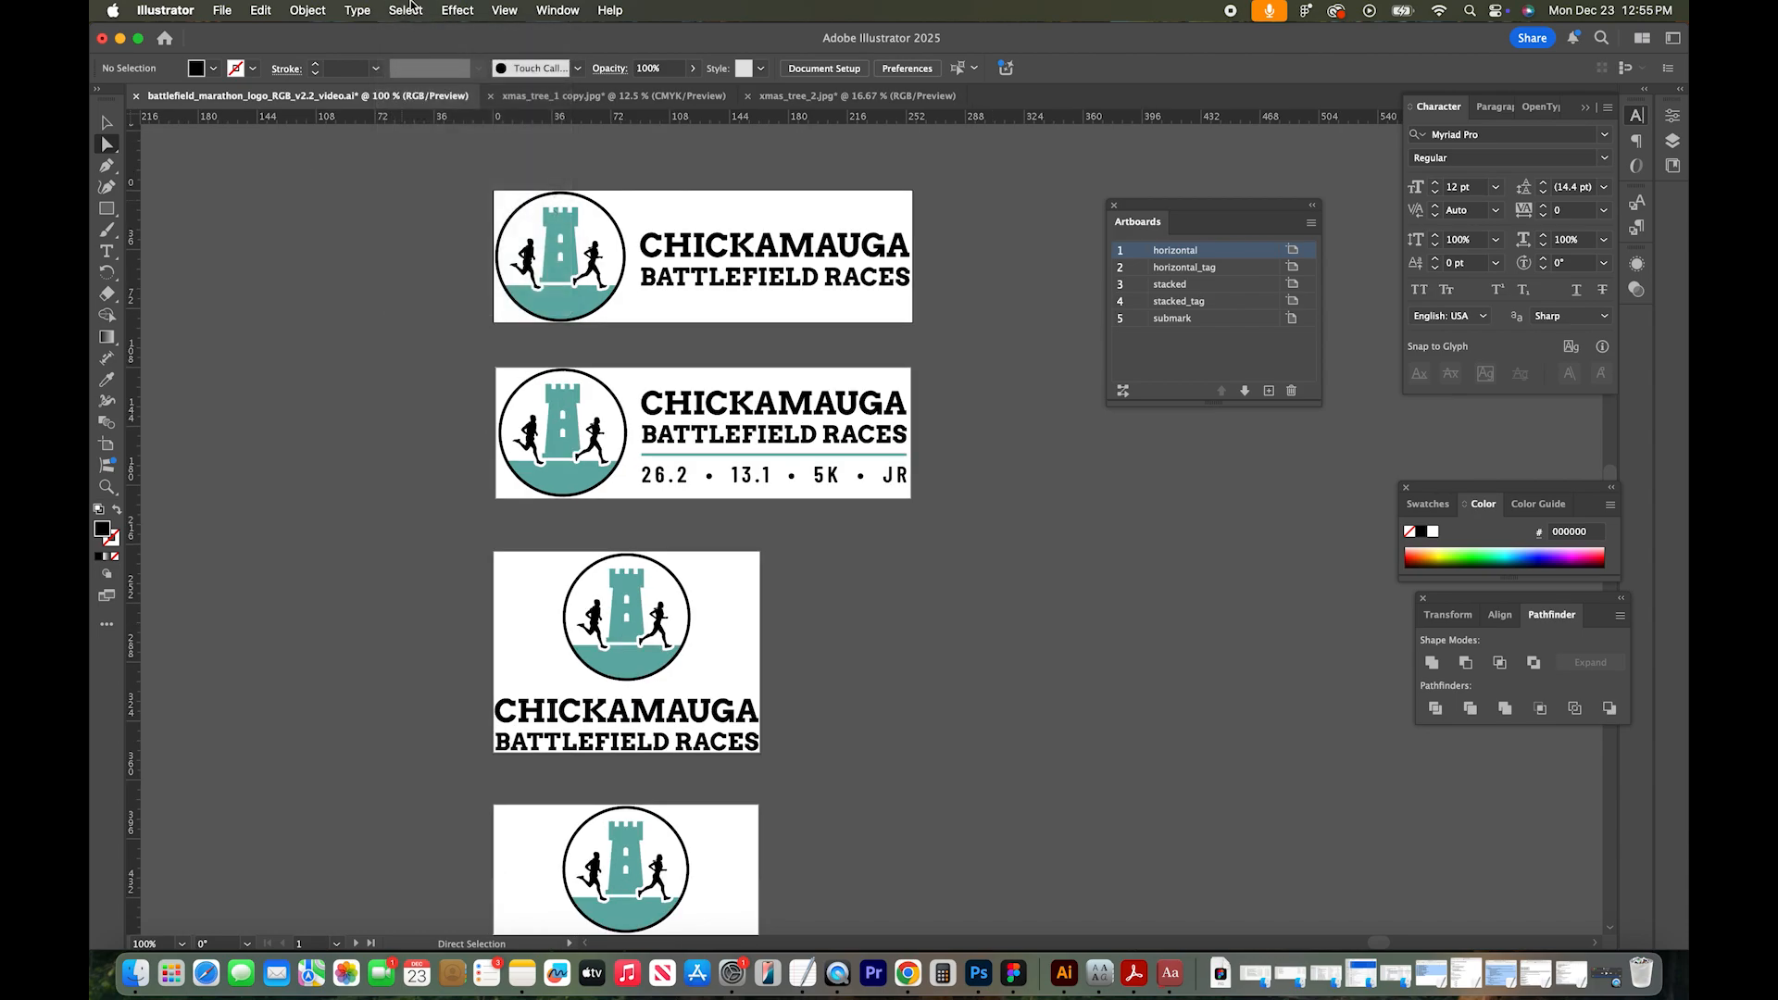
Step: Show the Select menu's Same options over the recoloured logos
left_click(404, 10)
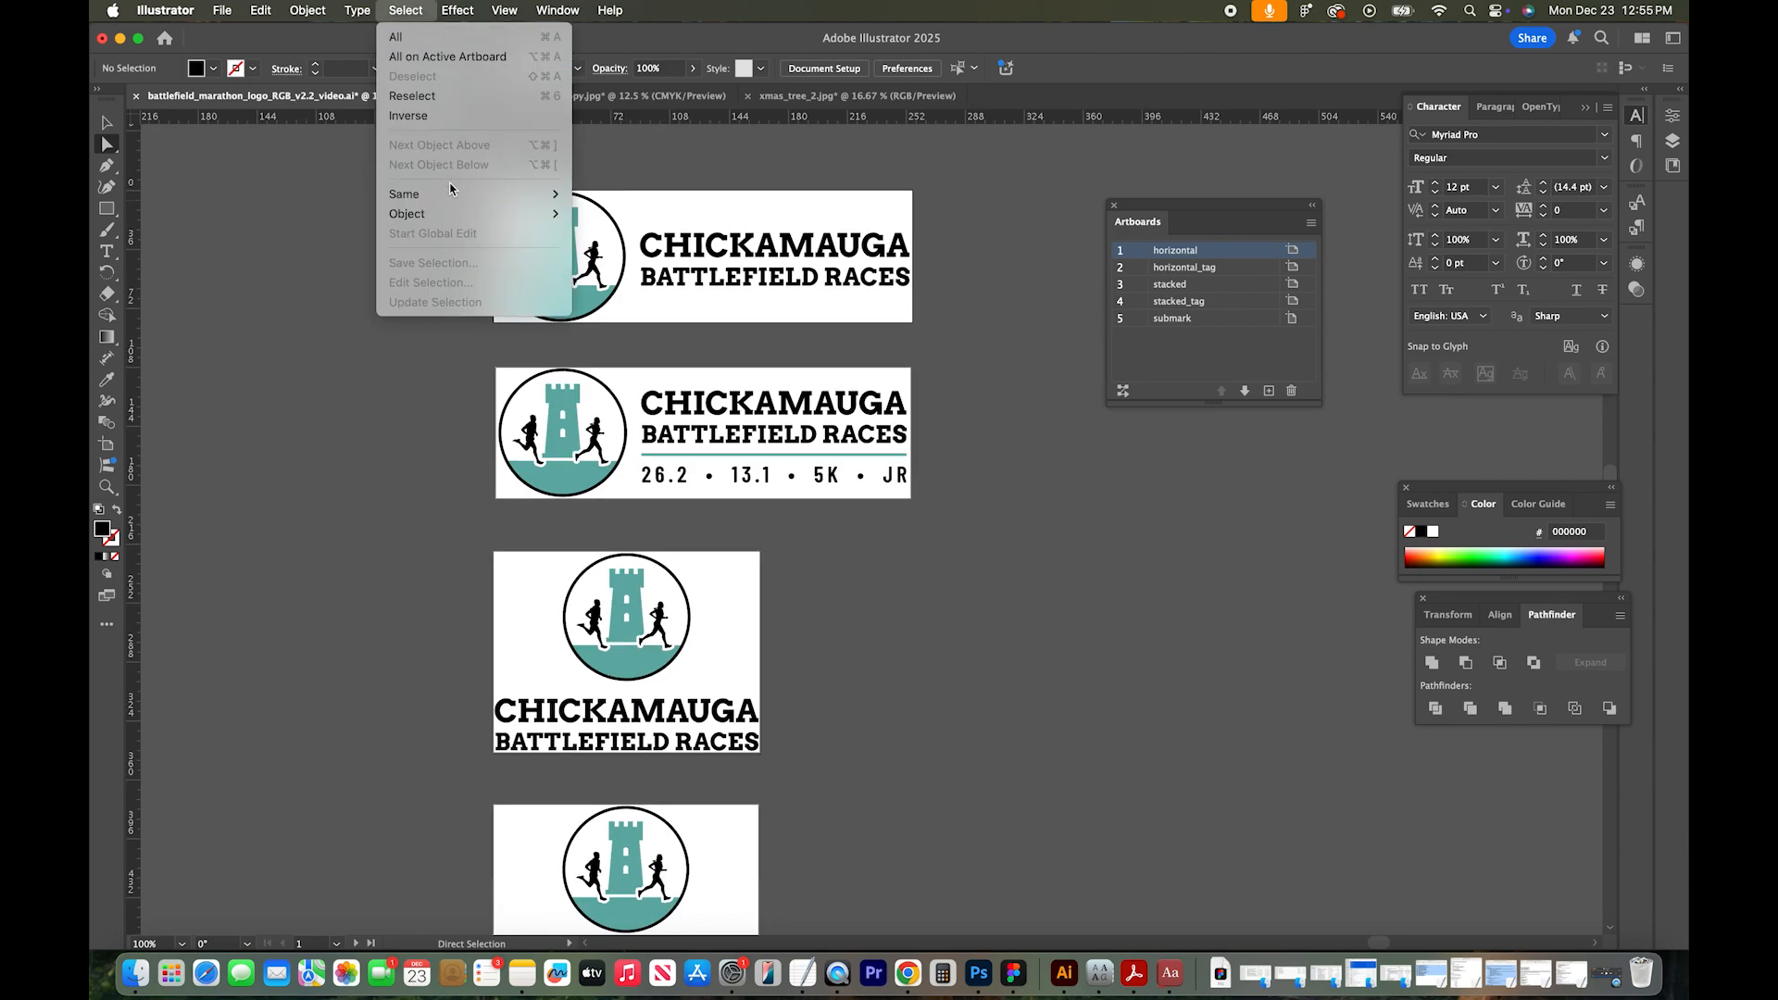
mouse_move(450, 192)
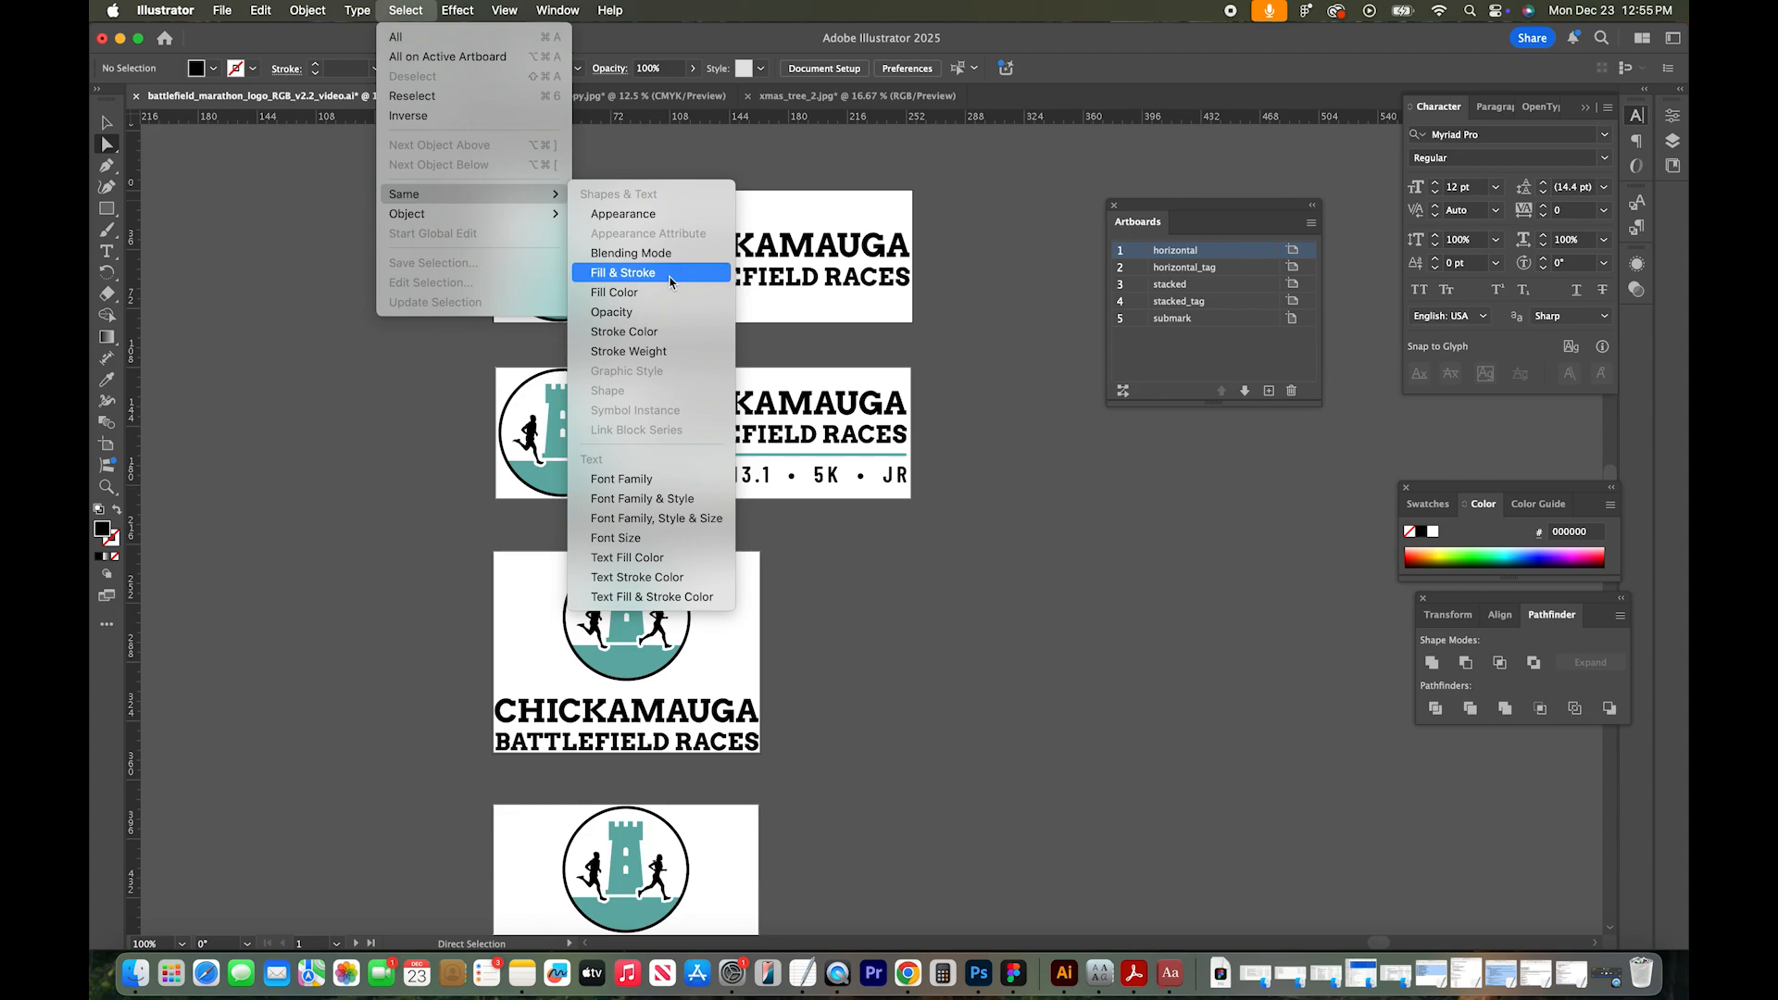
mouse_move(652, 332)
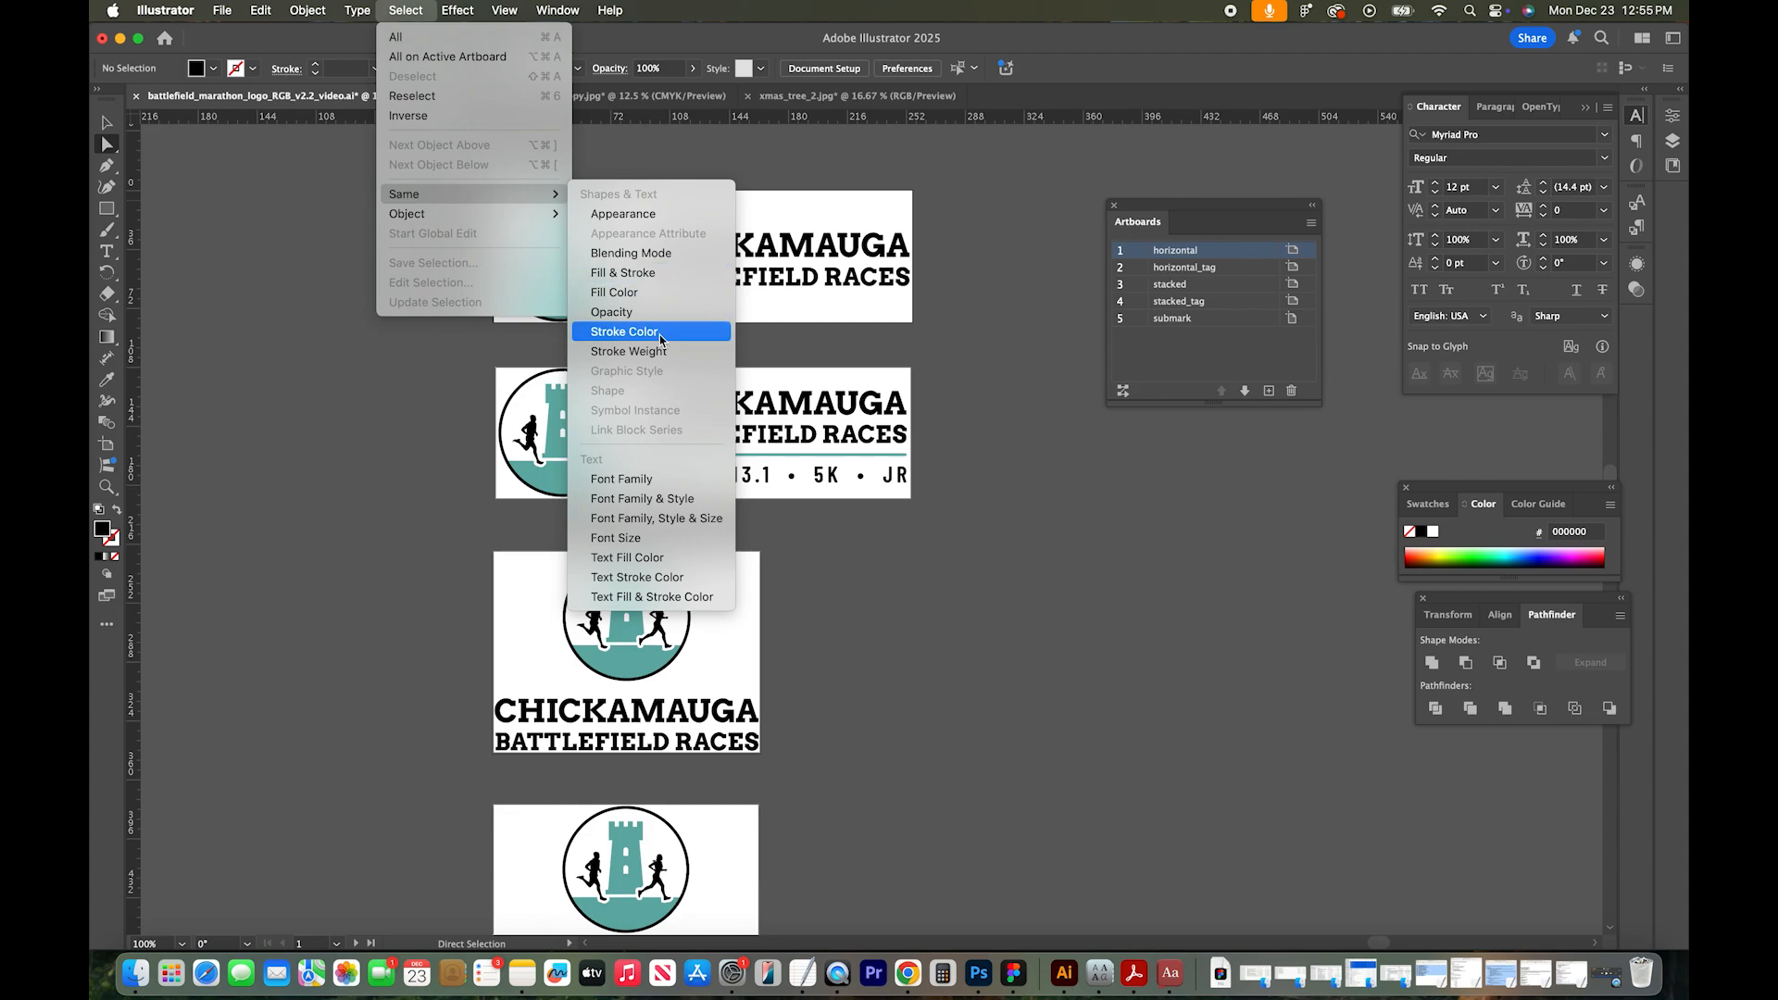
mouse_move(628, 350)
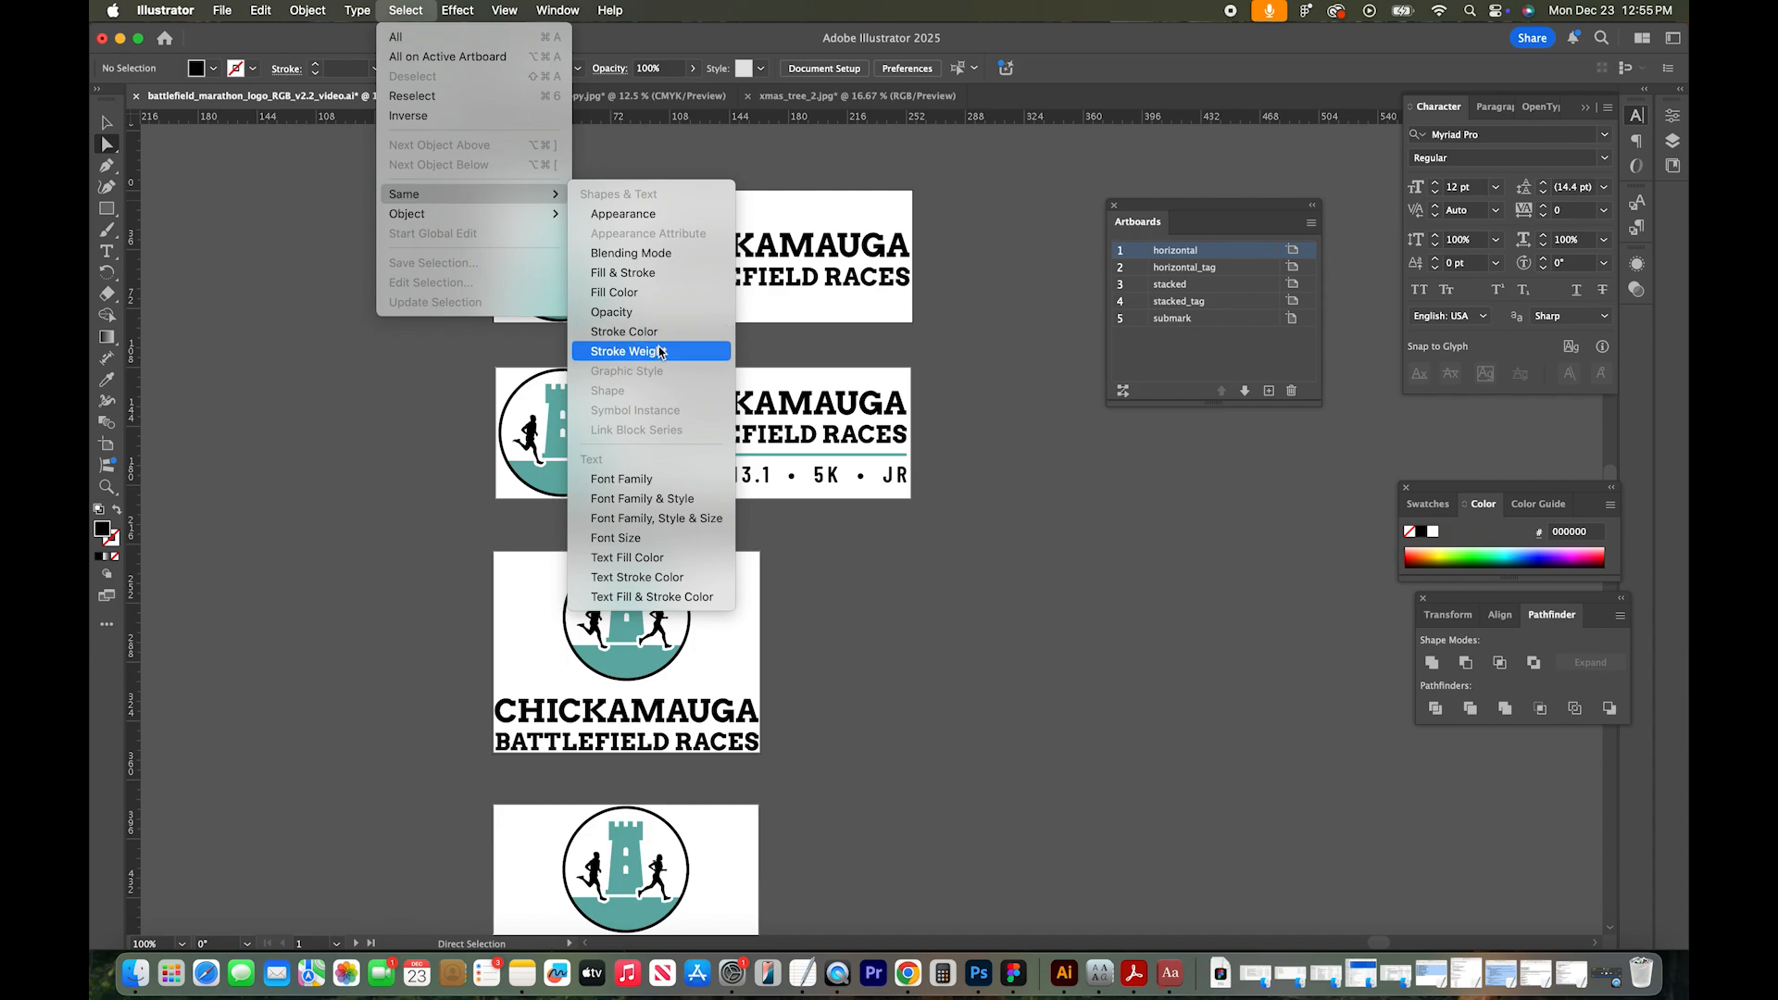
mouse_move(611, 313)
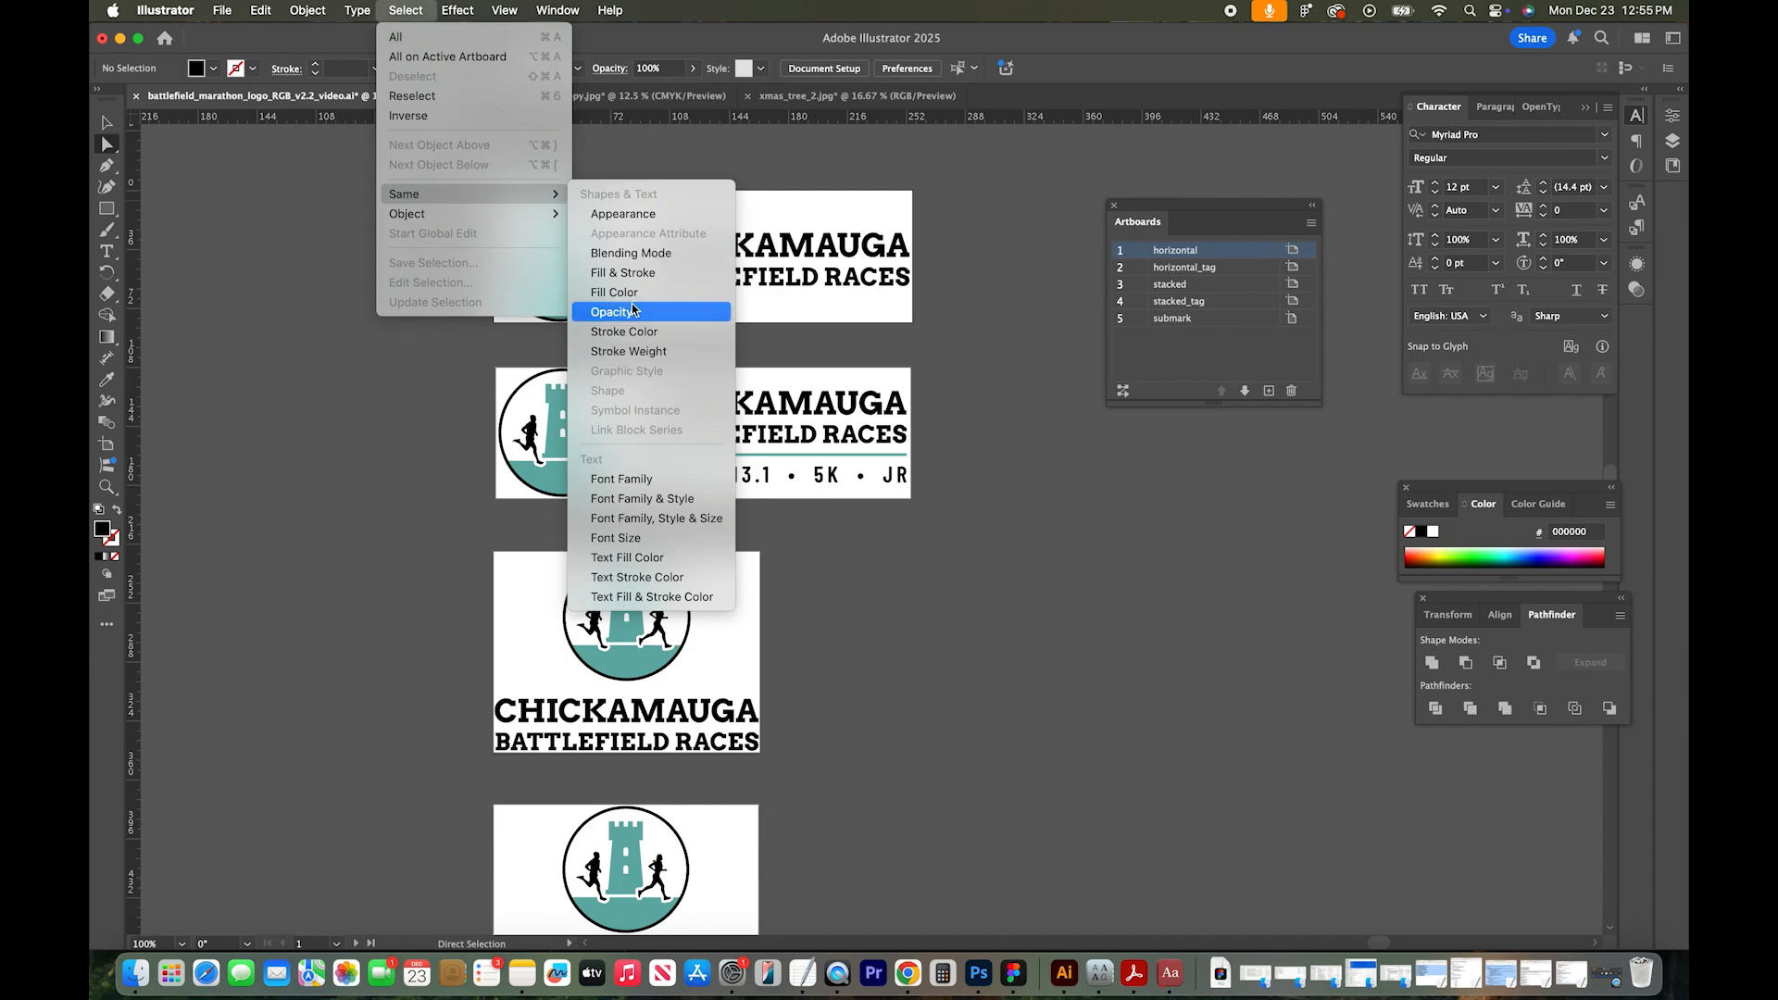